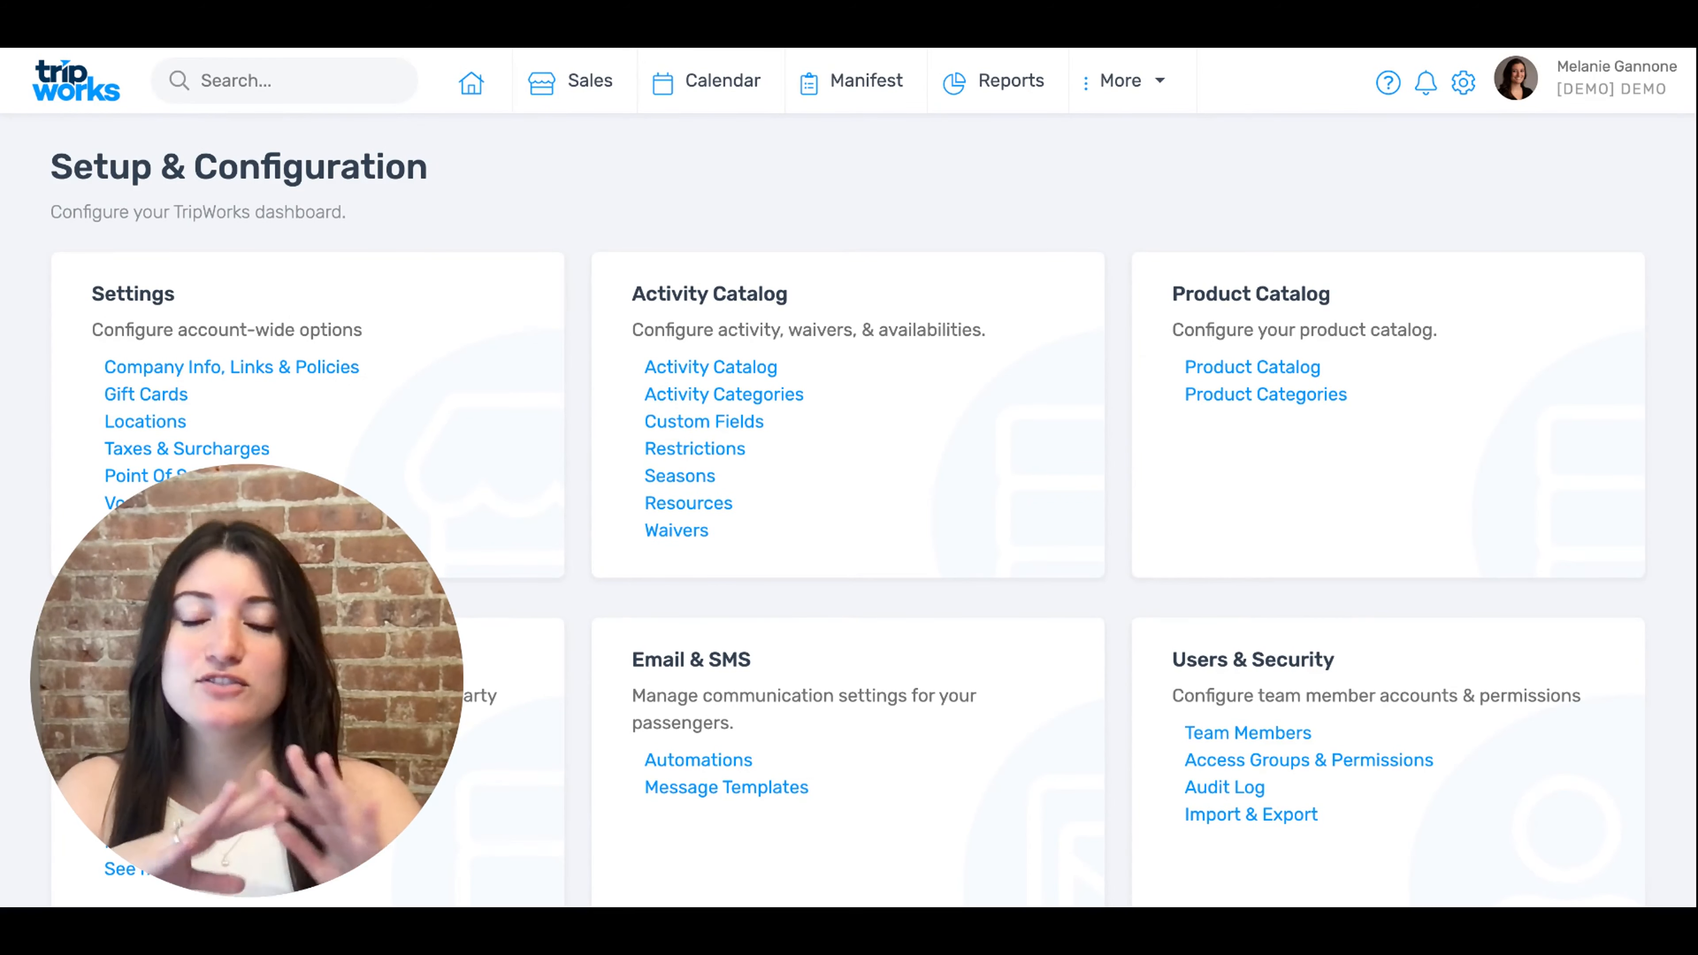
mouse_move(1055, 275)
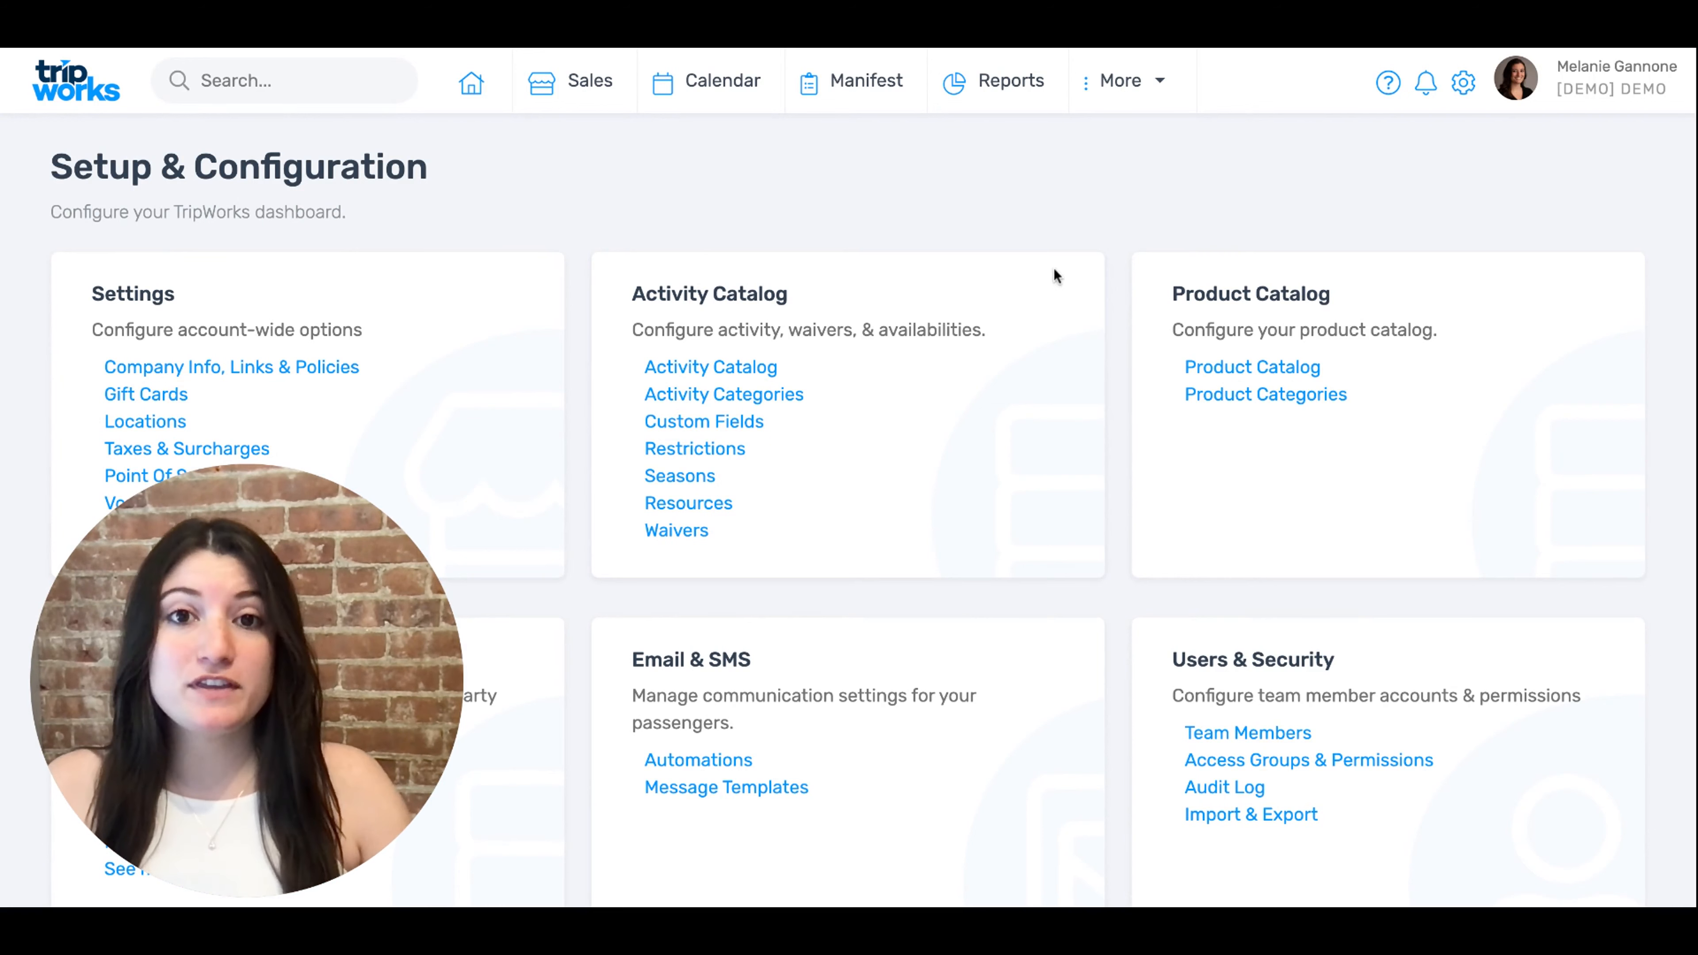
mouse_move(1444, 98)
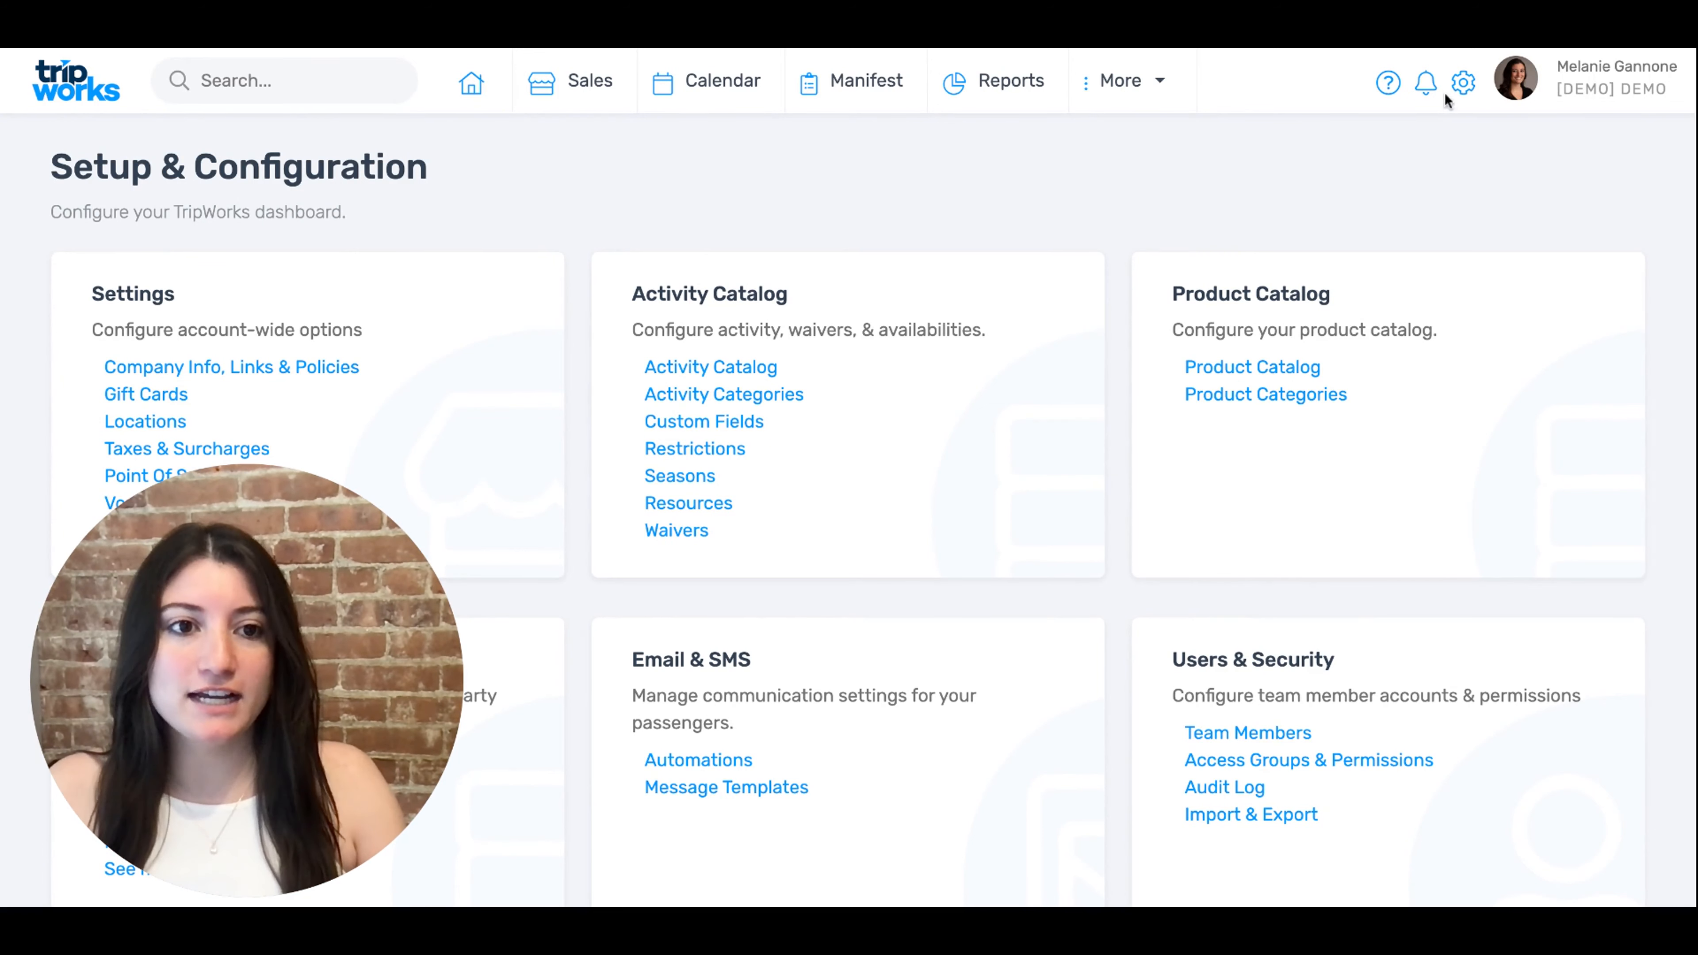
mouse_move(723, 222)
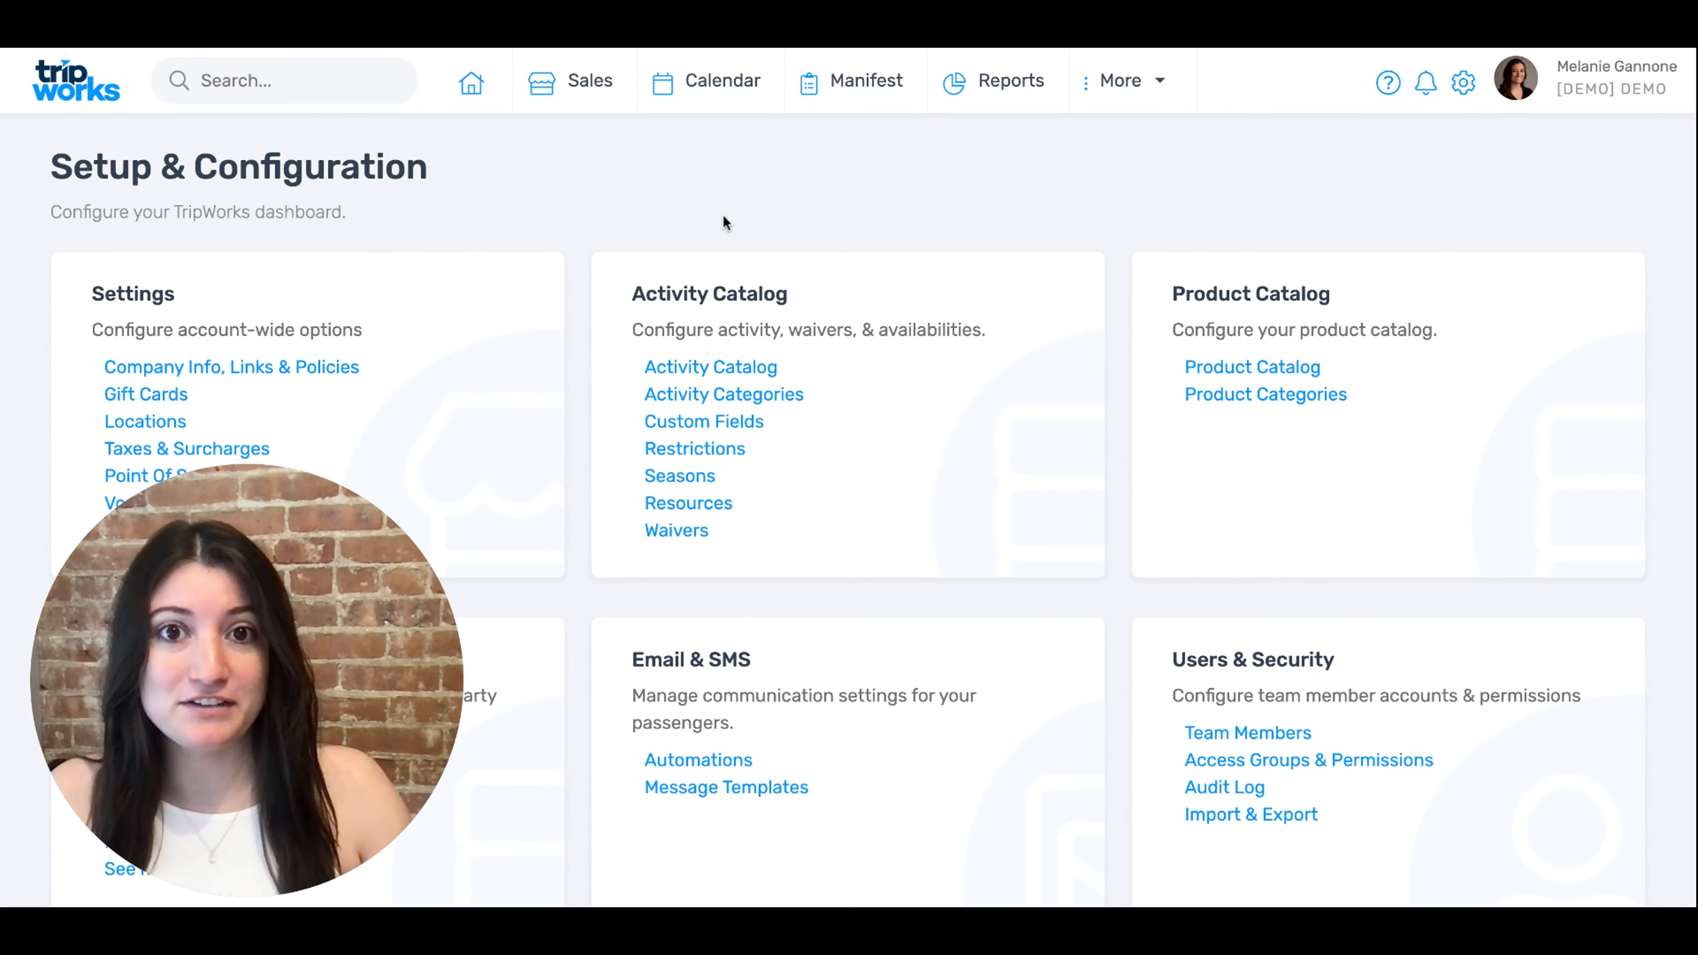
Bring up the Message Template Library to find the Abandoned Cart 1 w/Guarantee template.
scroll(down, 3)
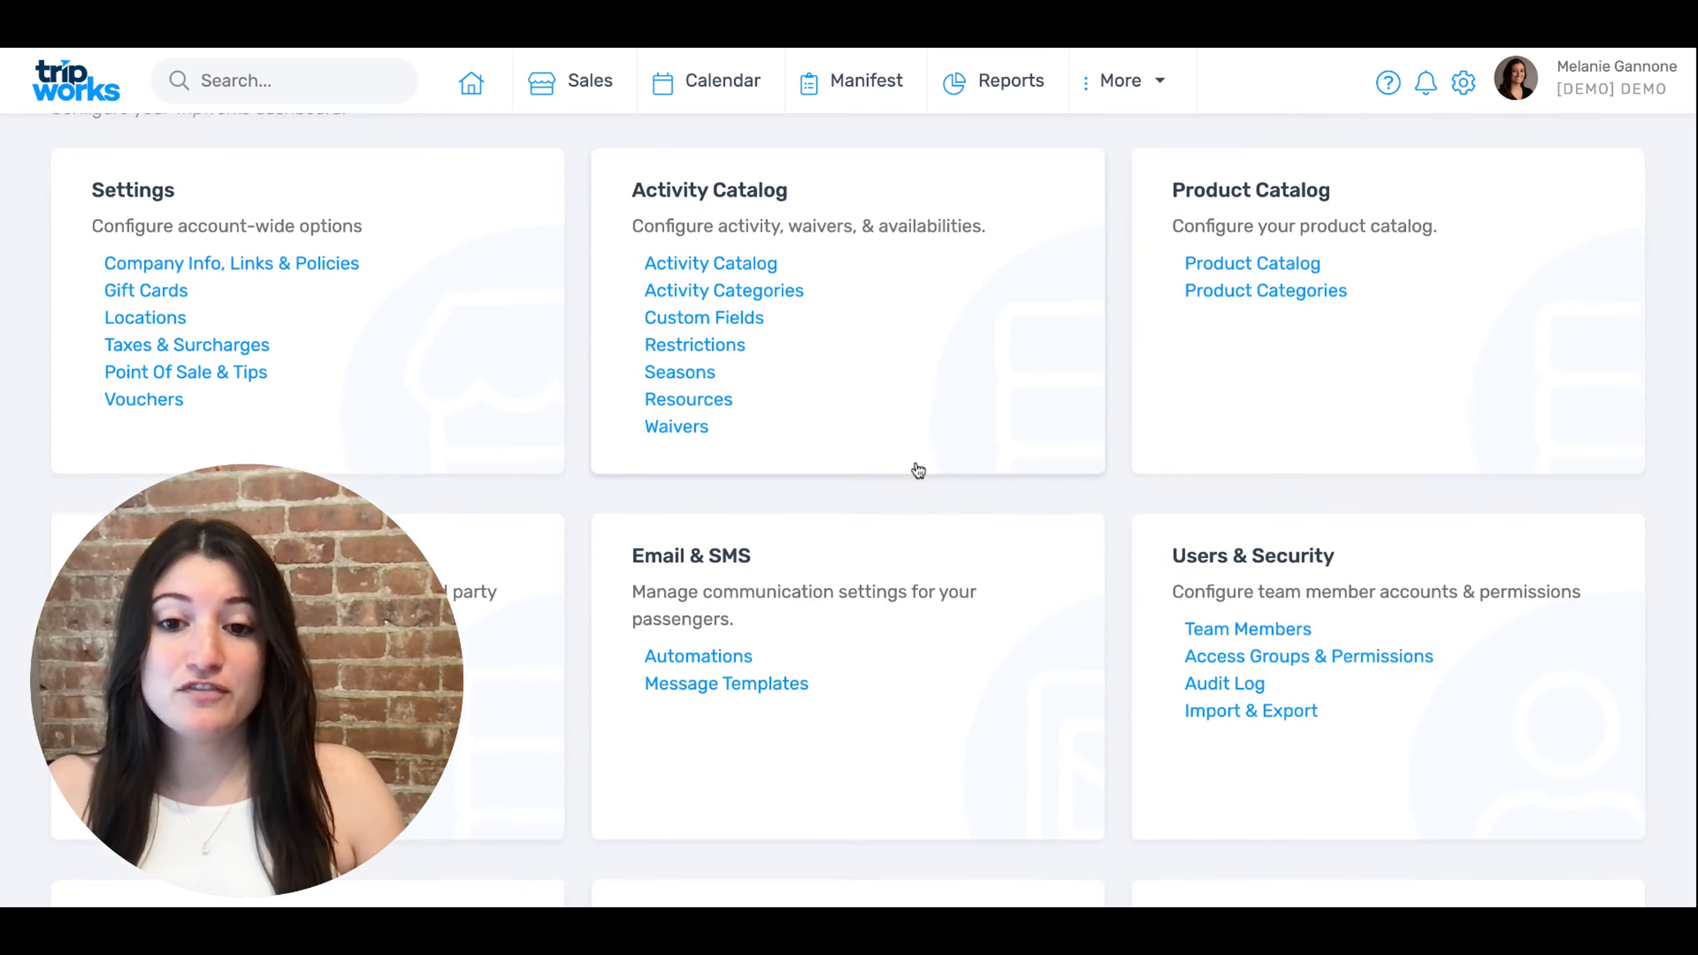
scroll(down, 3)
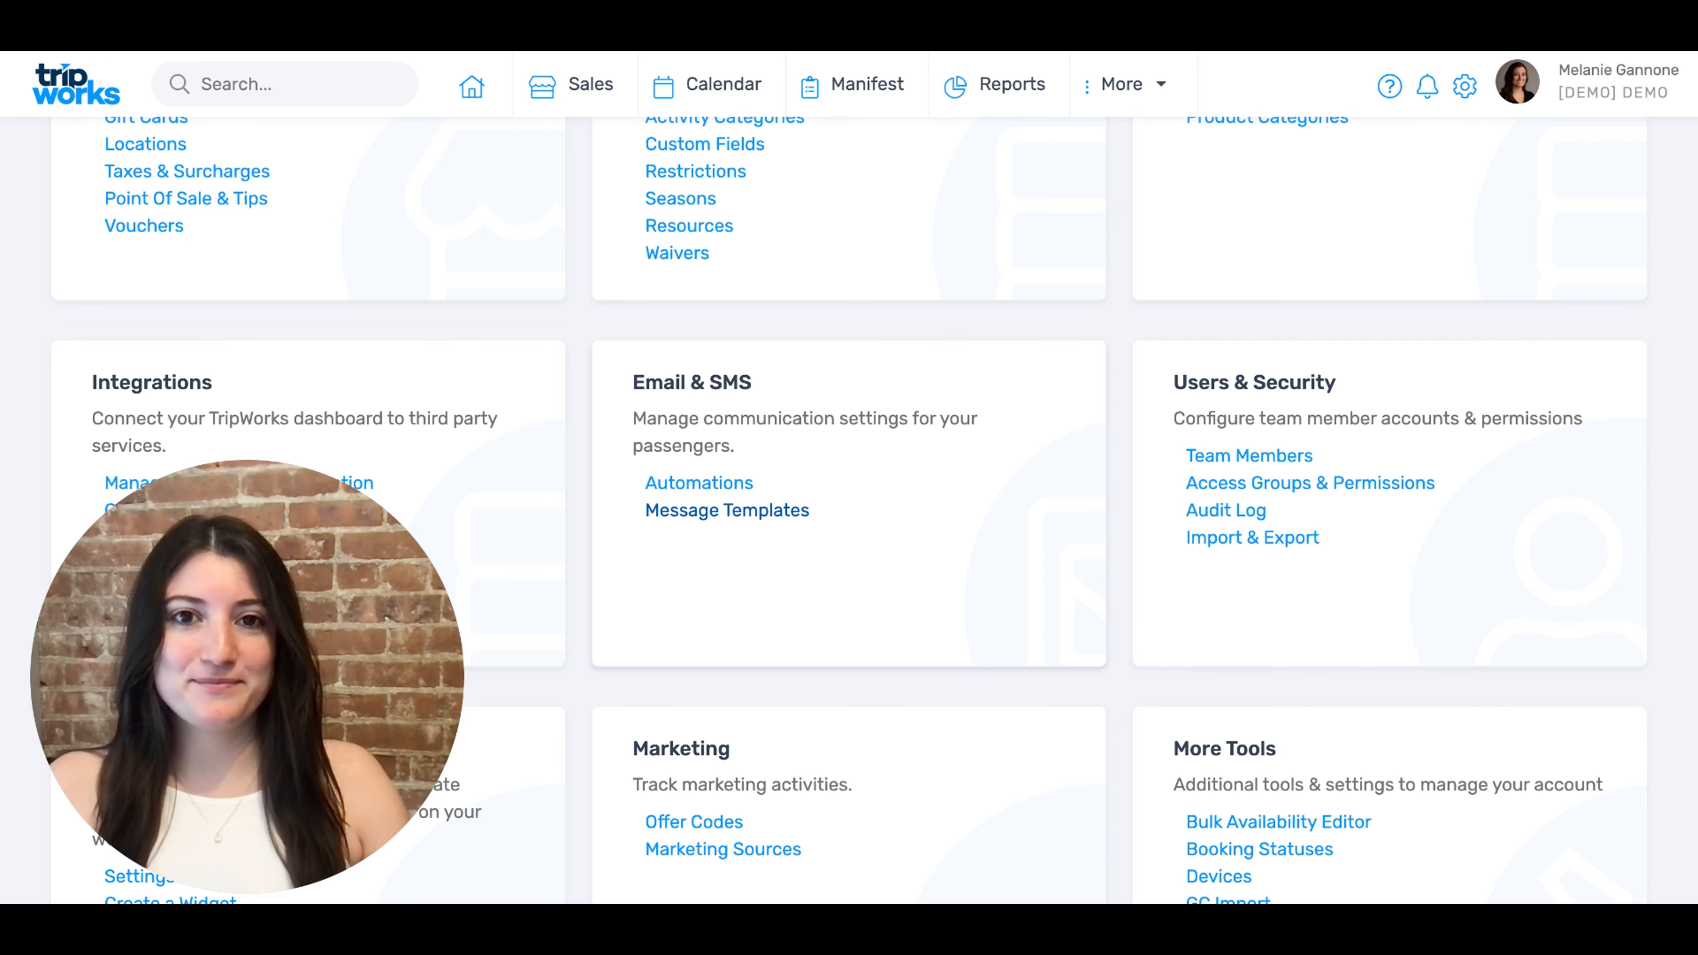
click(725, 510)
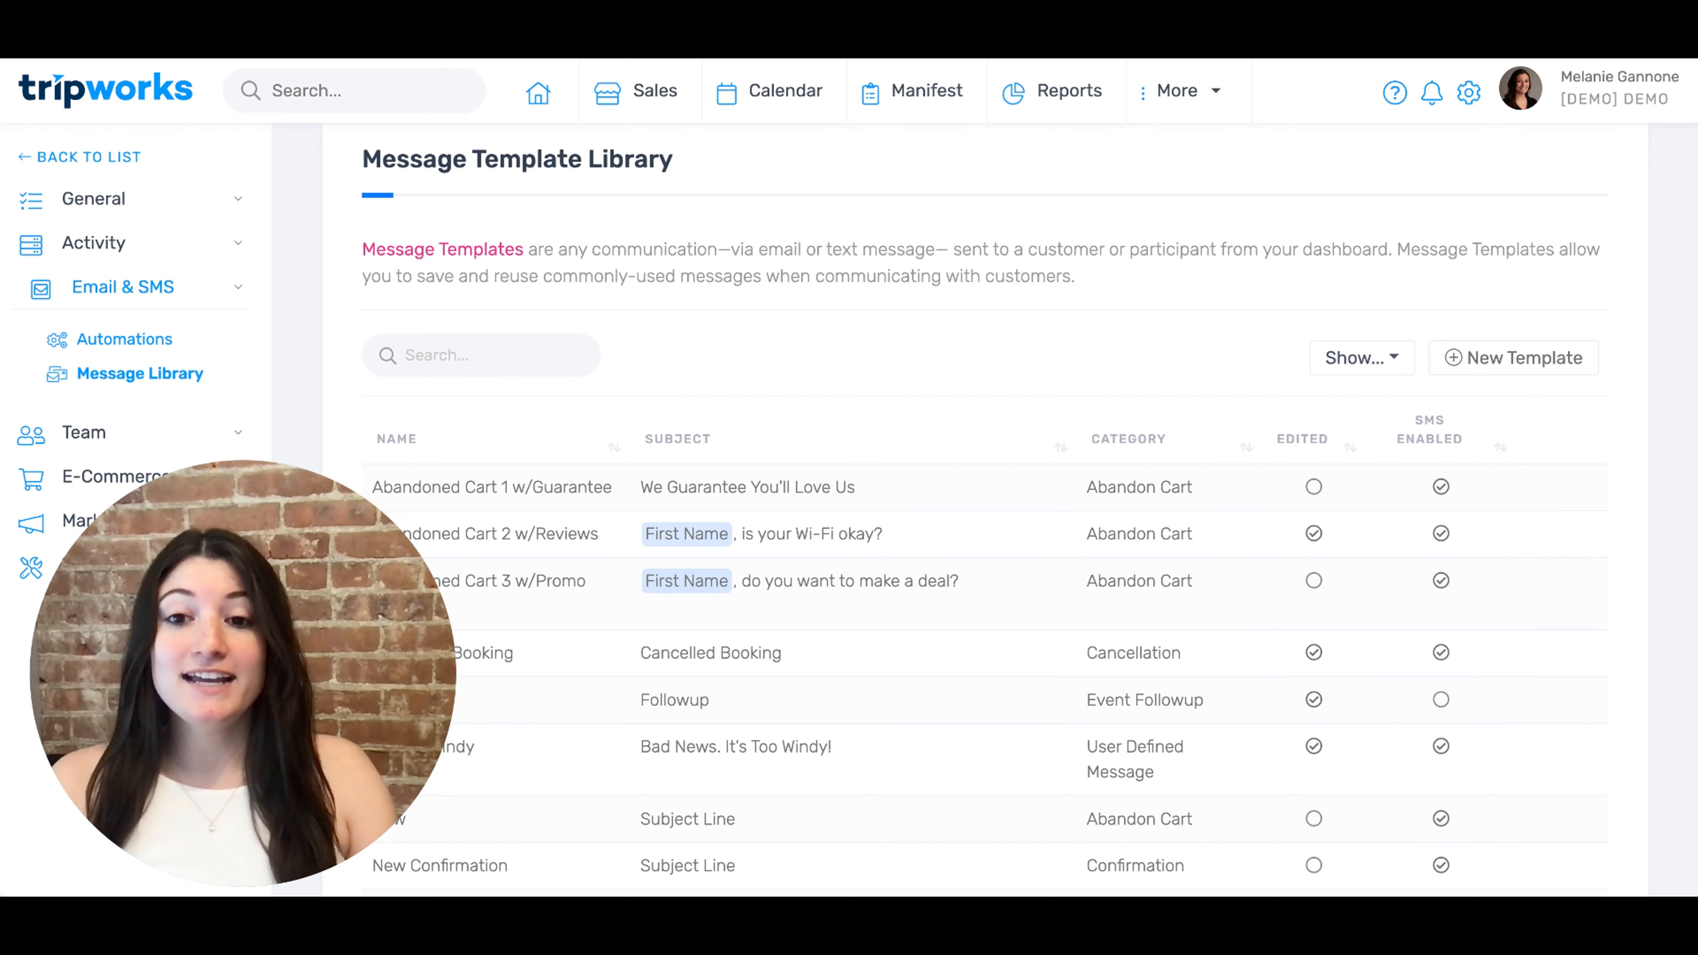
scroll(down, 3)
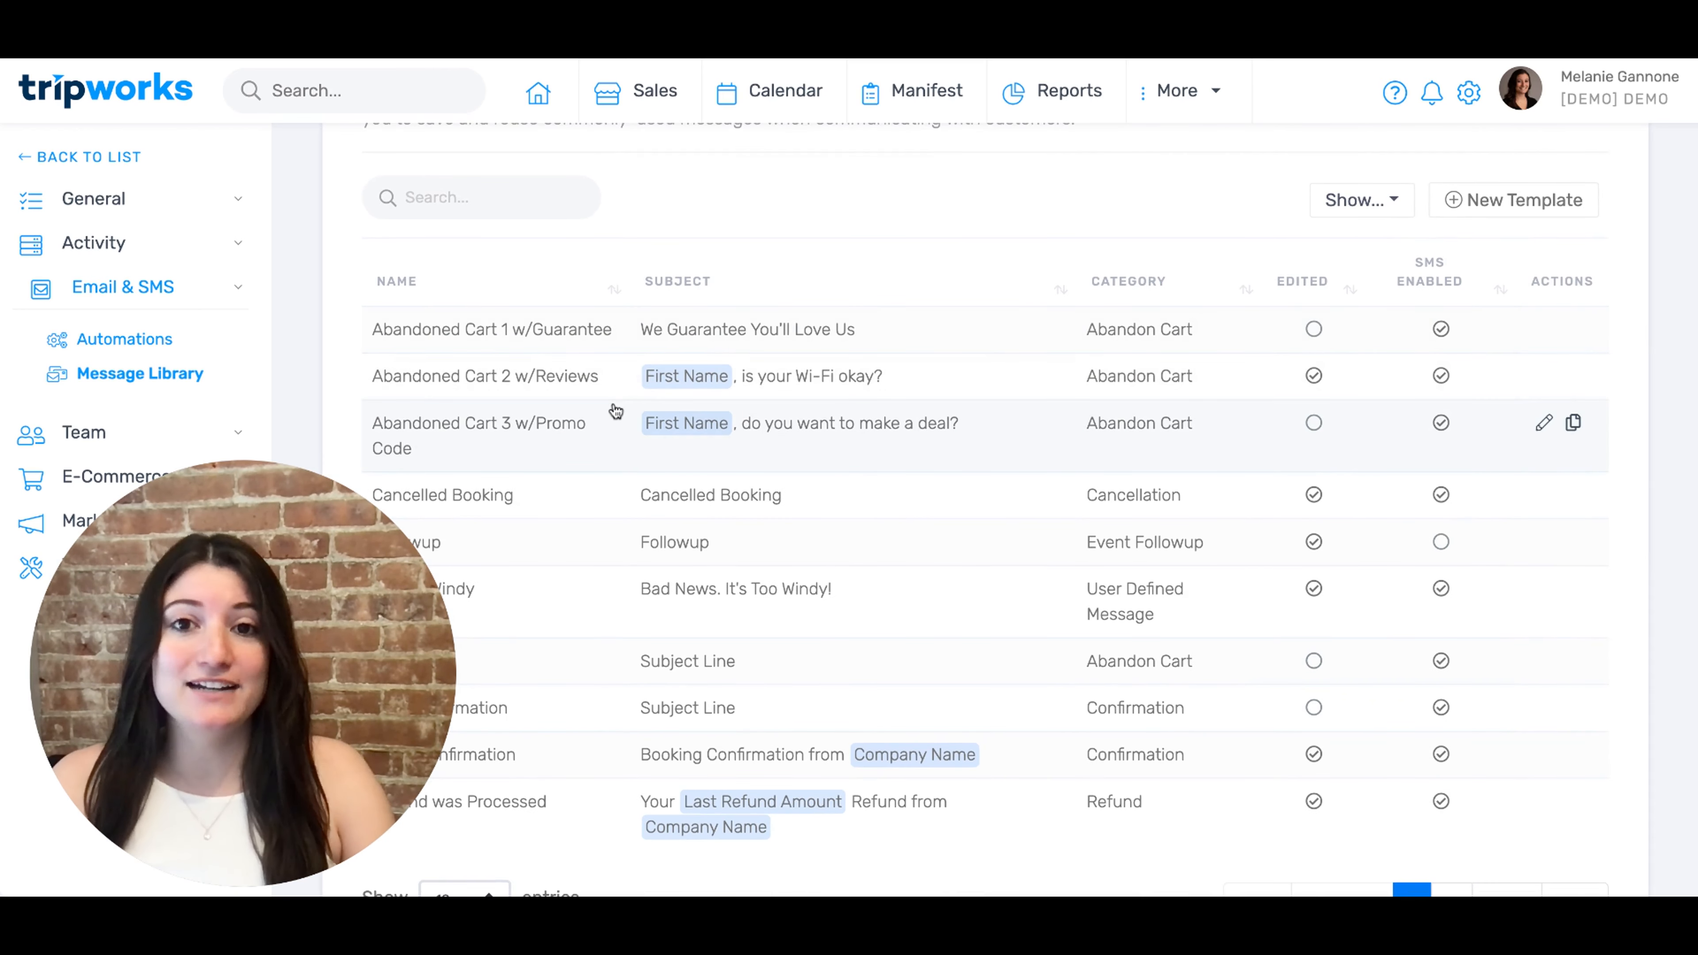
mouse_move(578, 415)
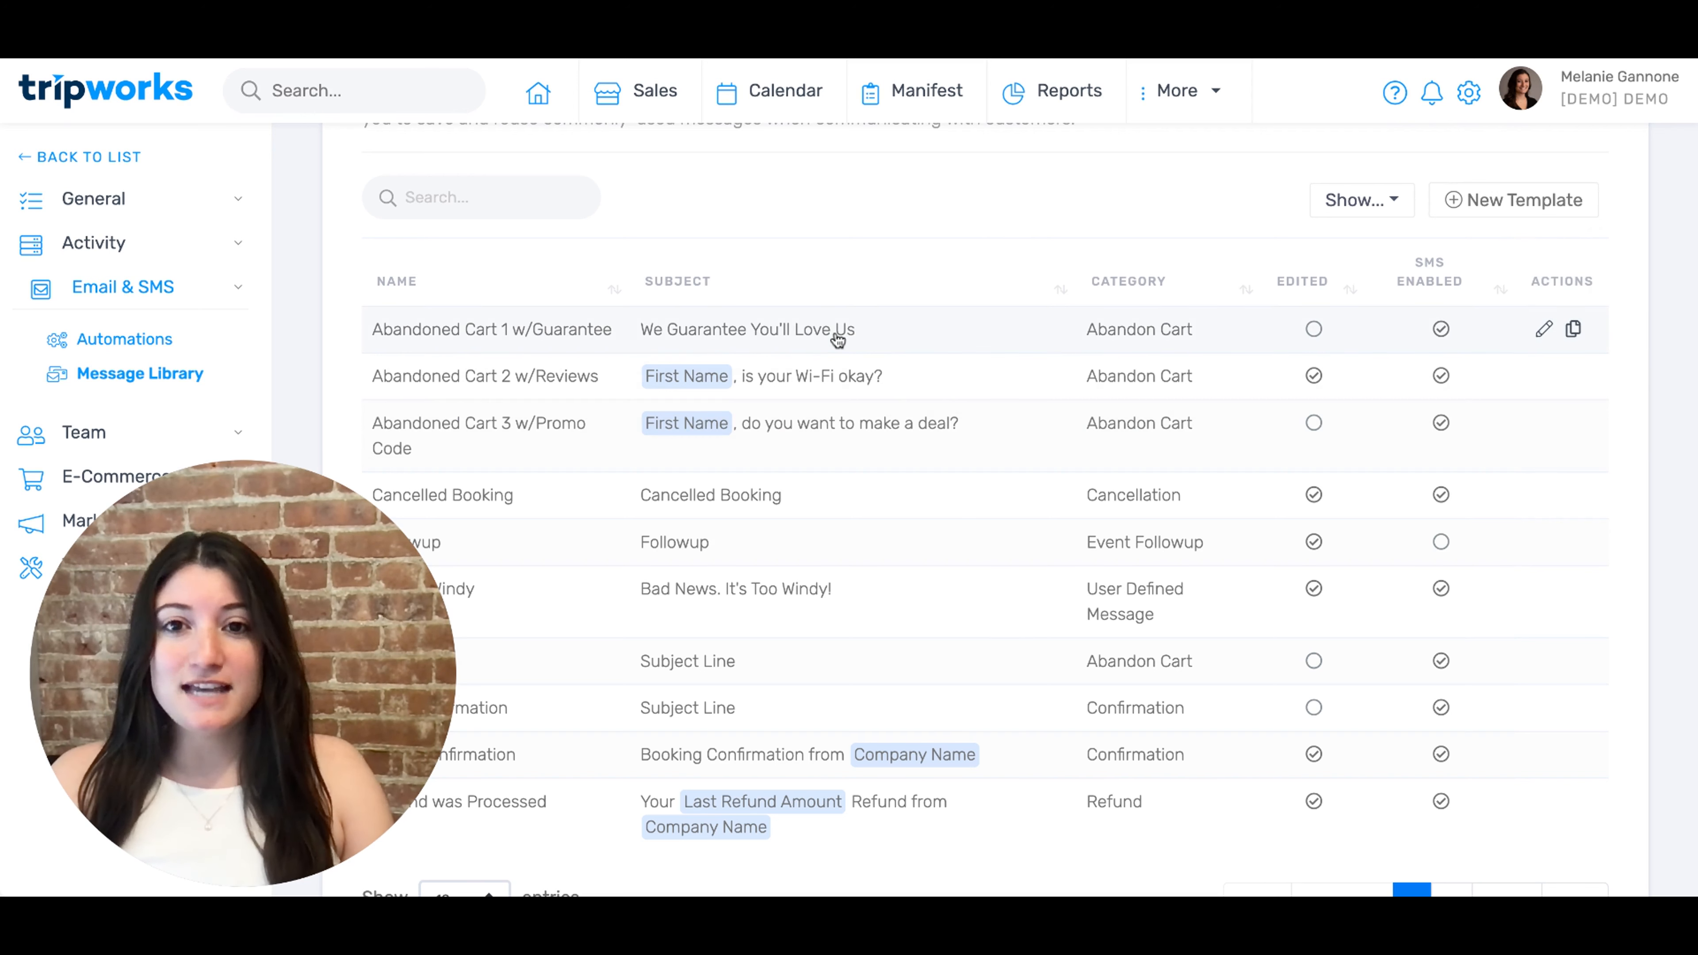
mouse_move(777, 344)
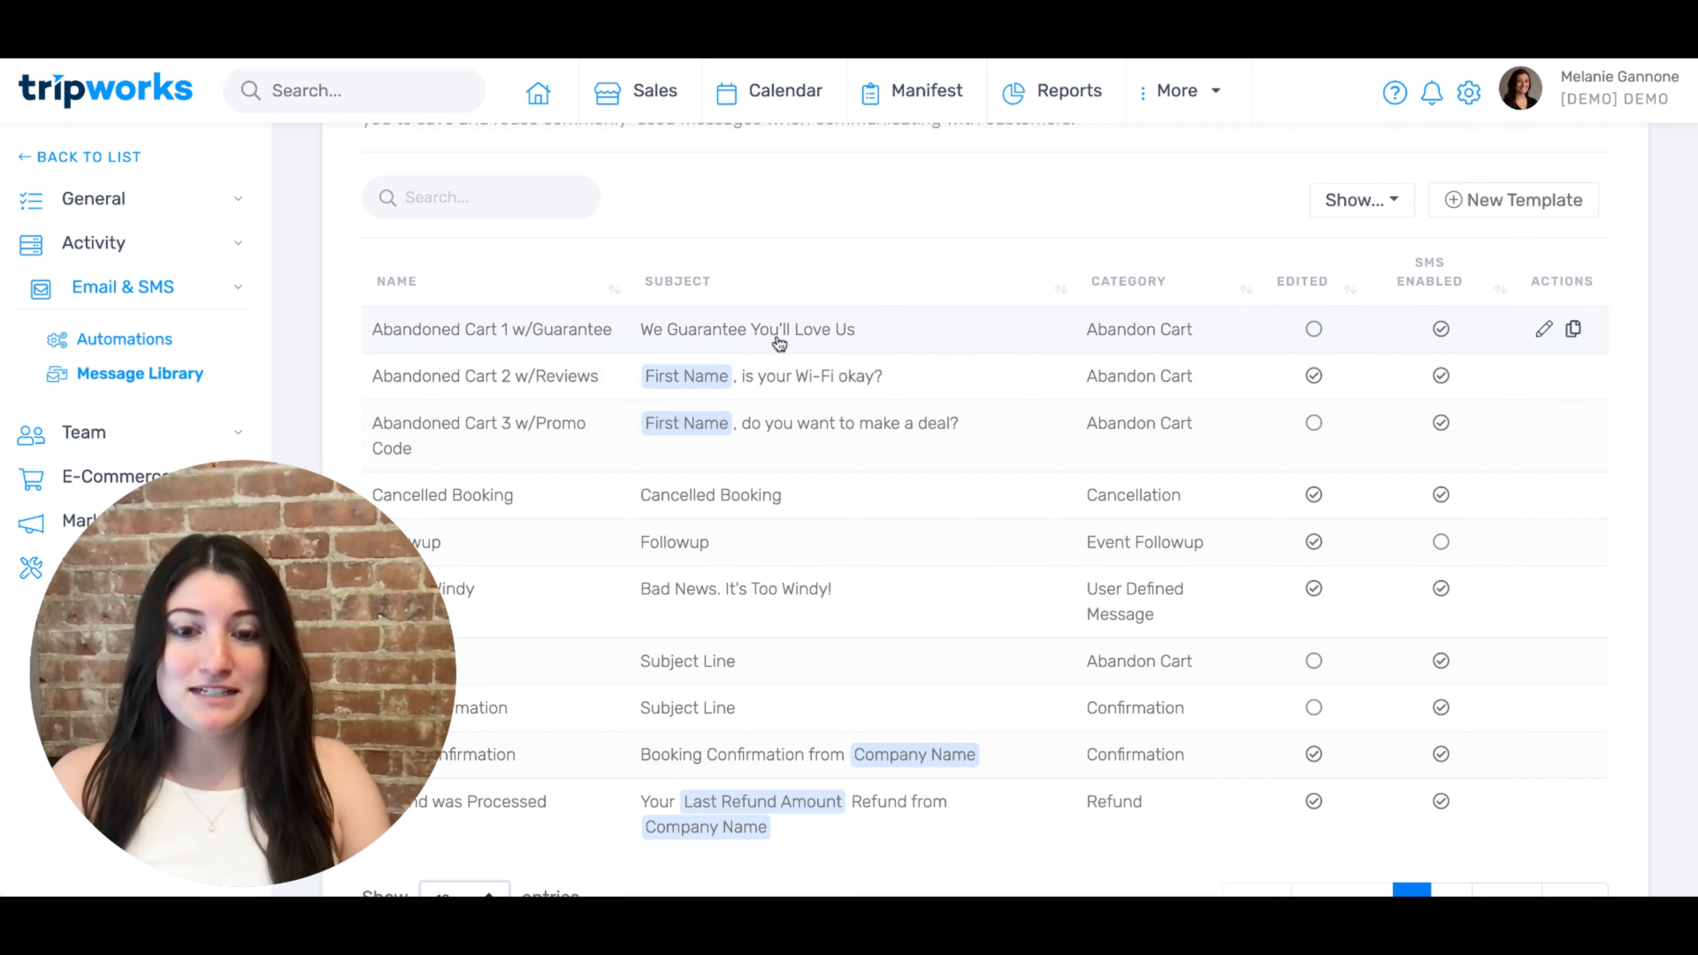
mouse_move(769, 355)
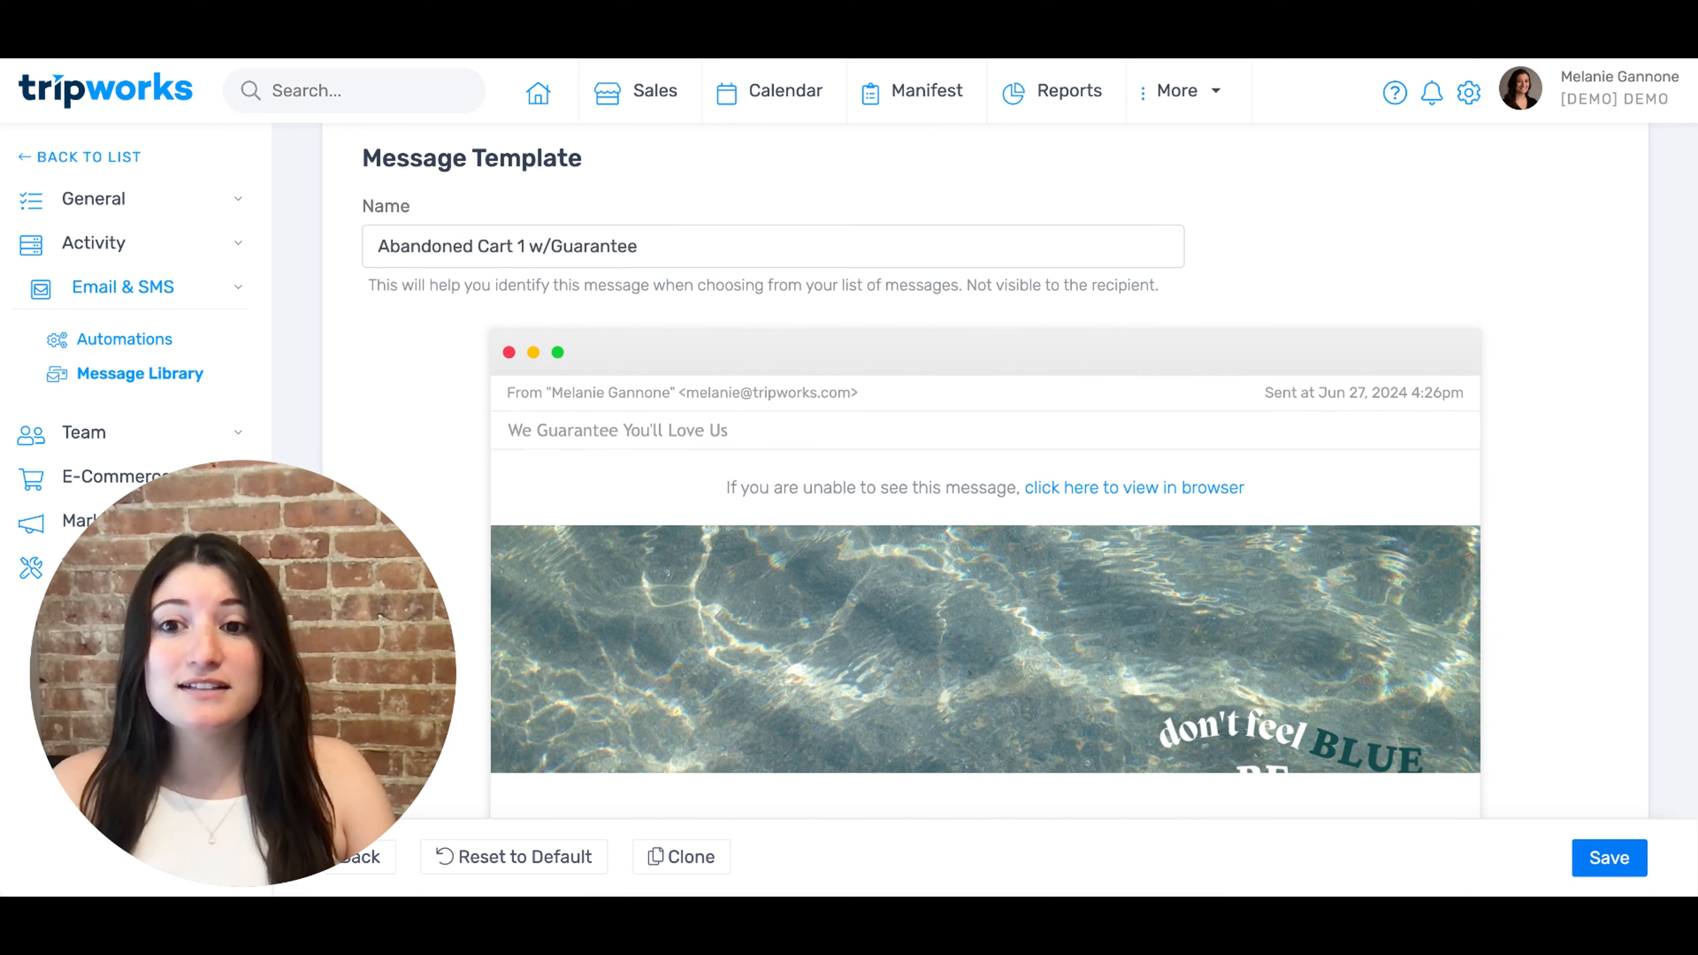
Replace the email headline text with 'Come Sail Away!'.
scroll(down, 3)
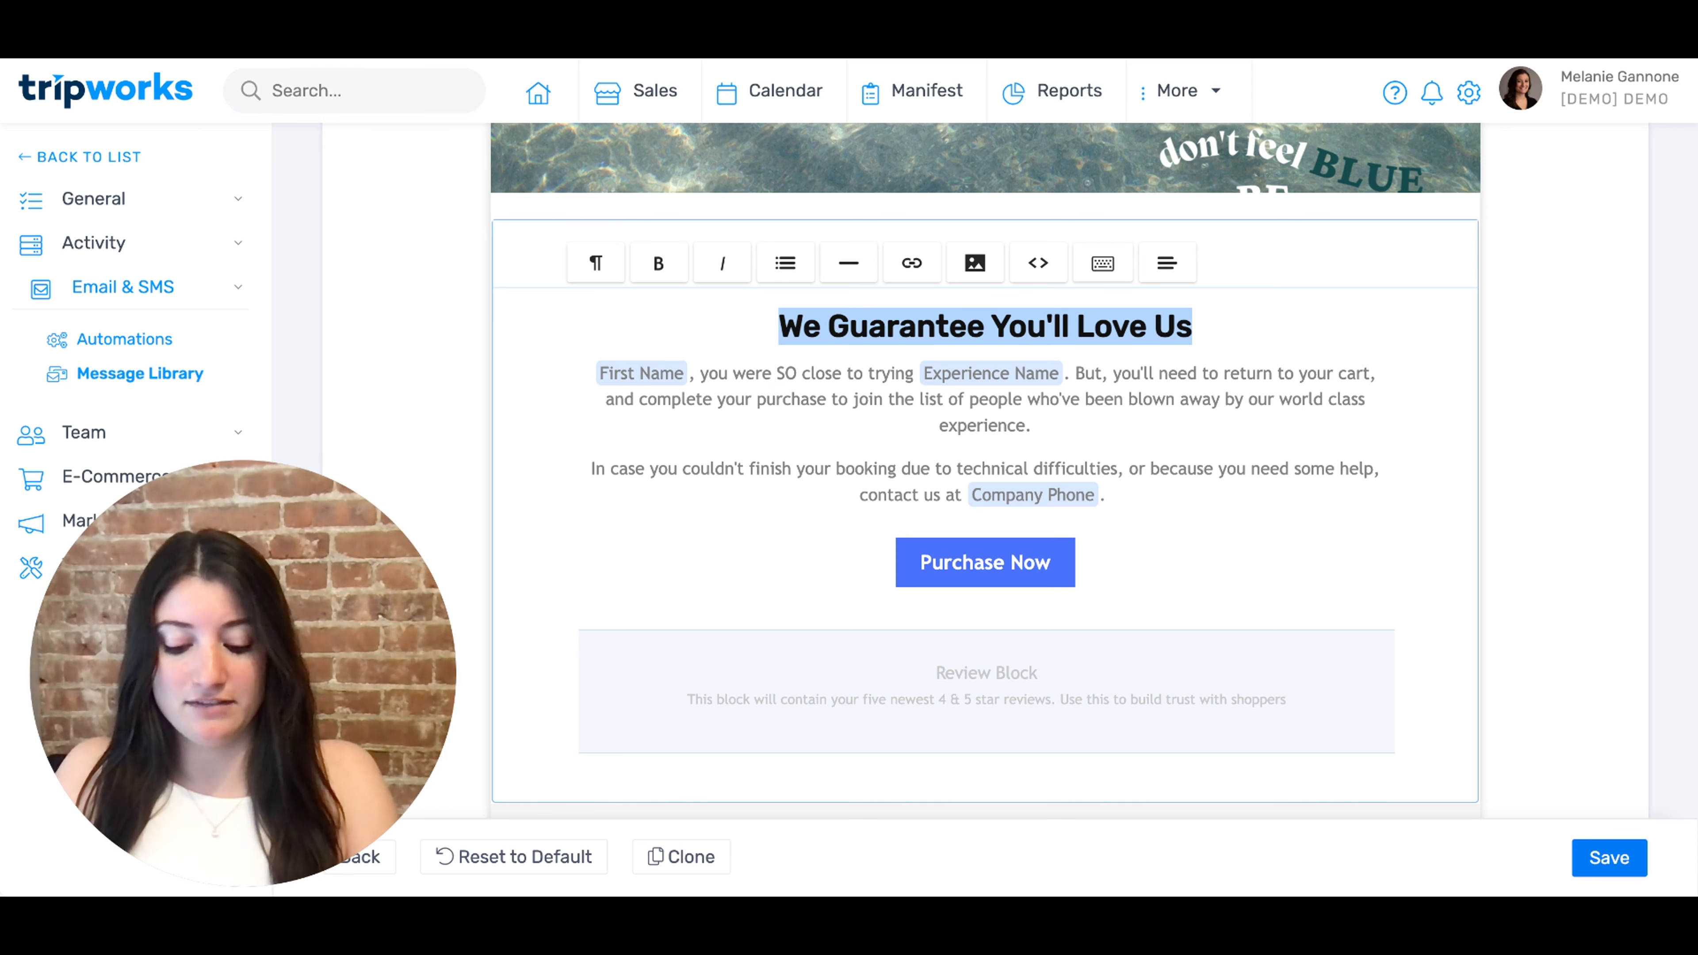
text(Come Sail)
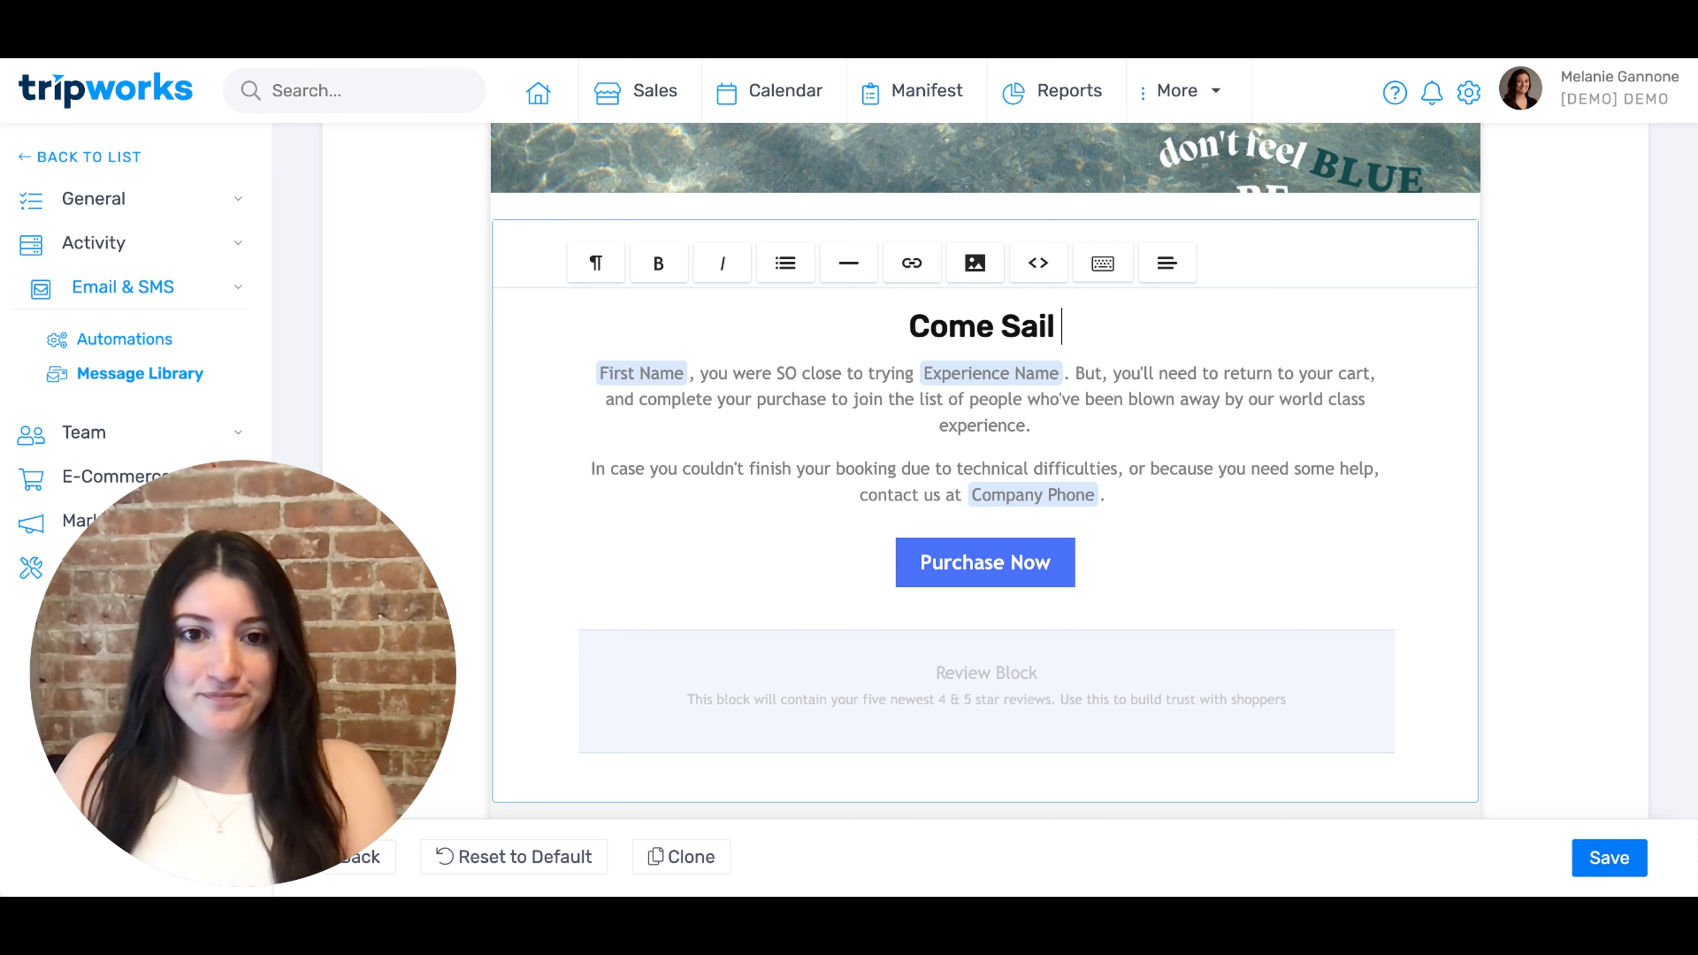
text(Away!)
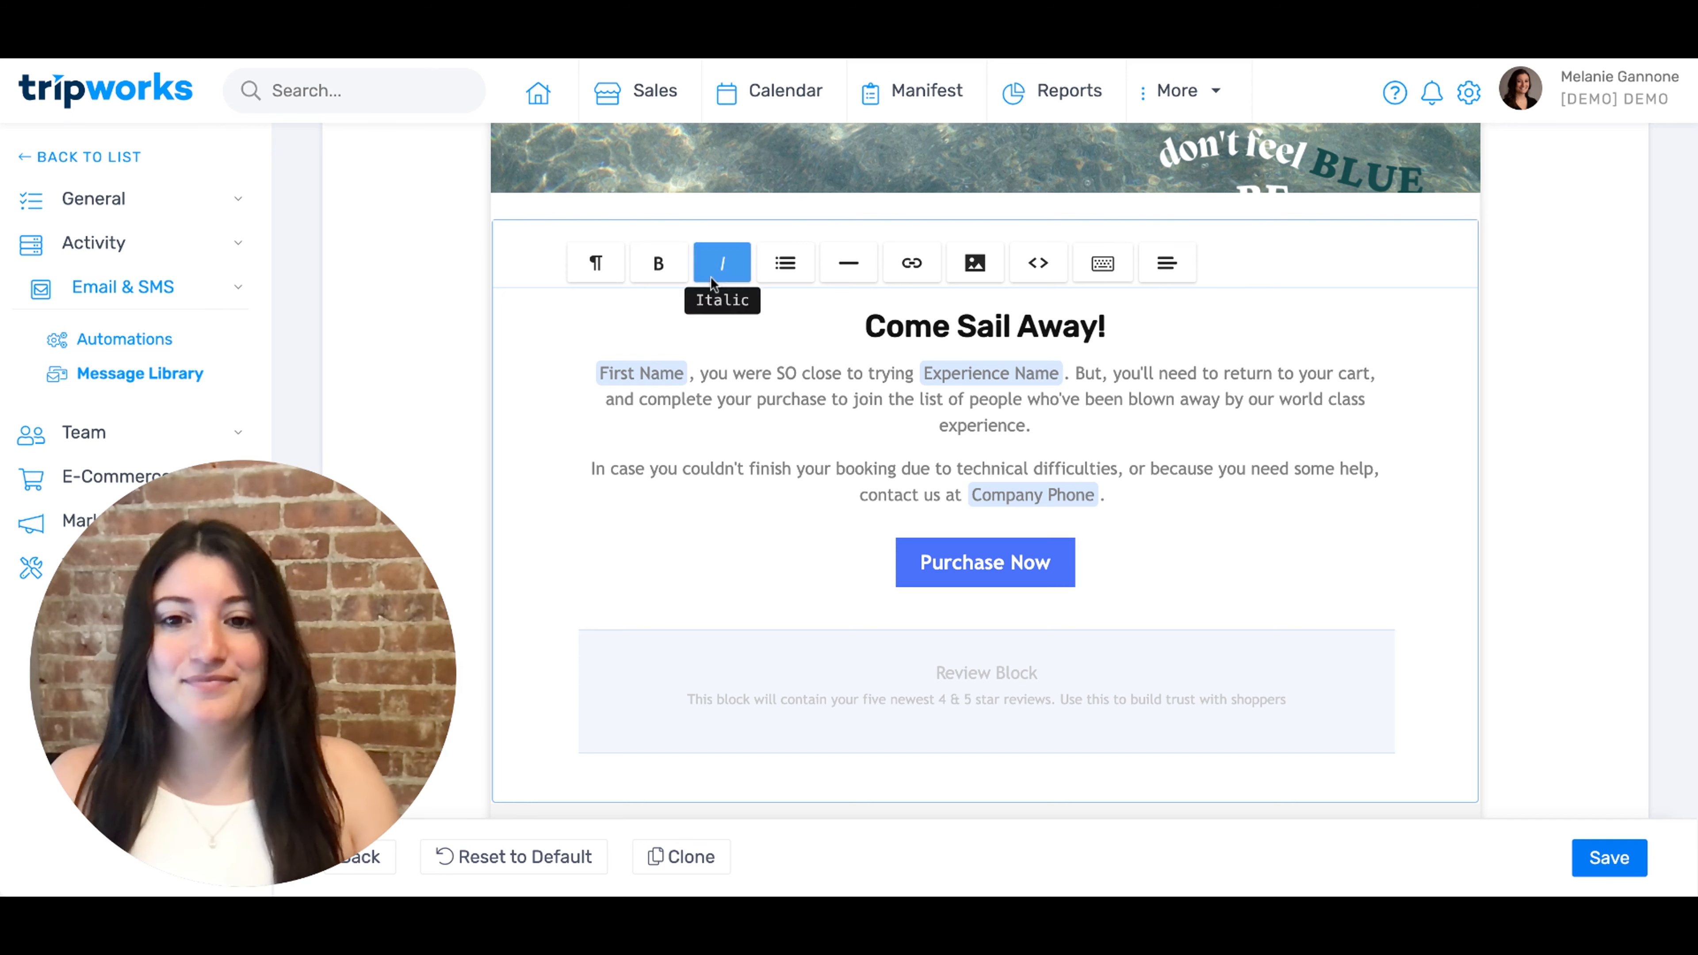
scroll(down, 3)
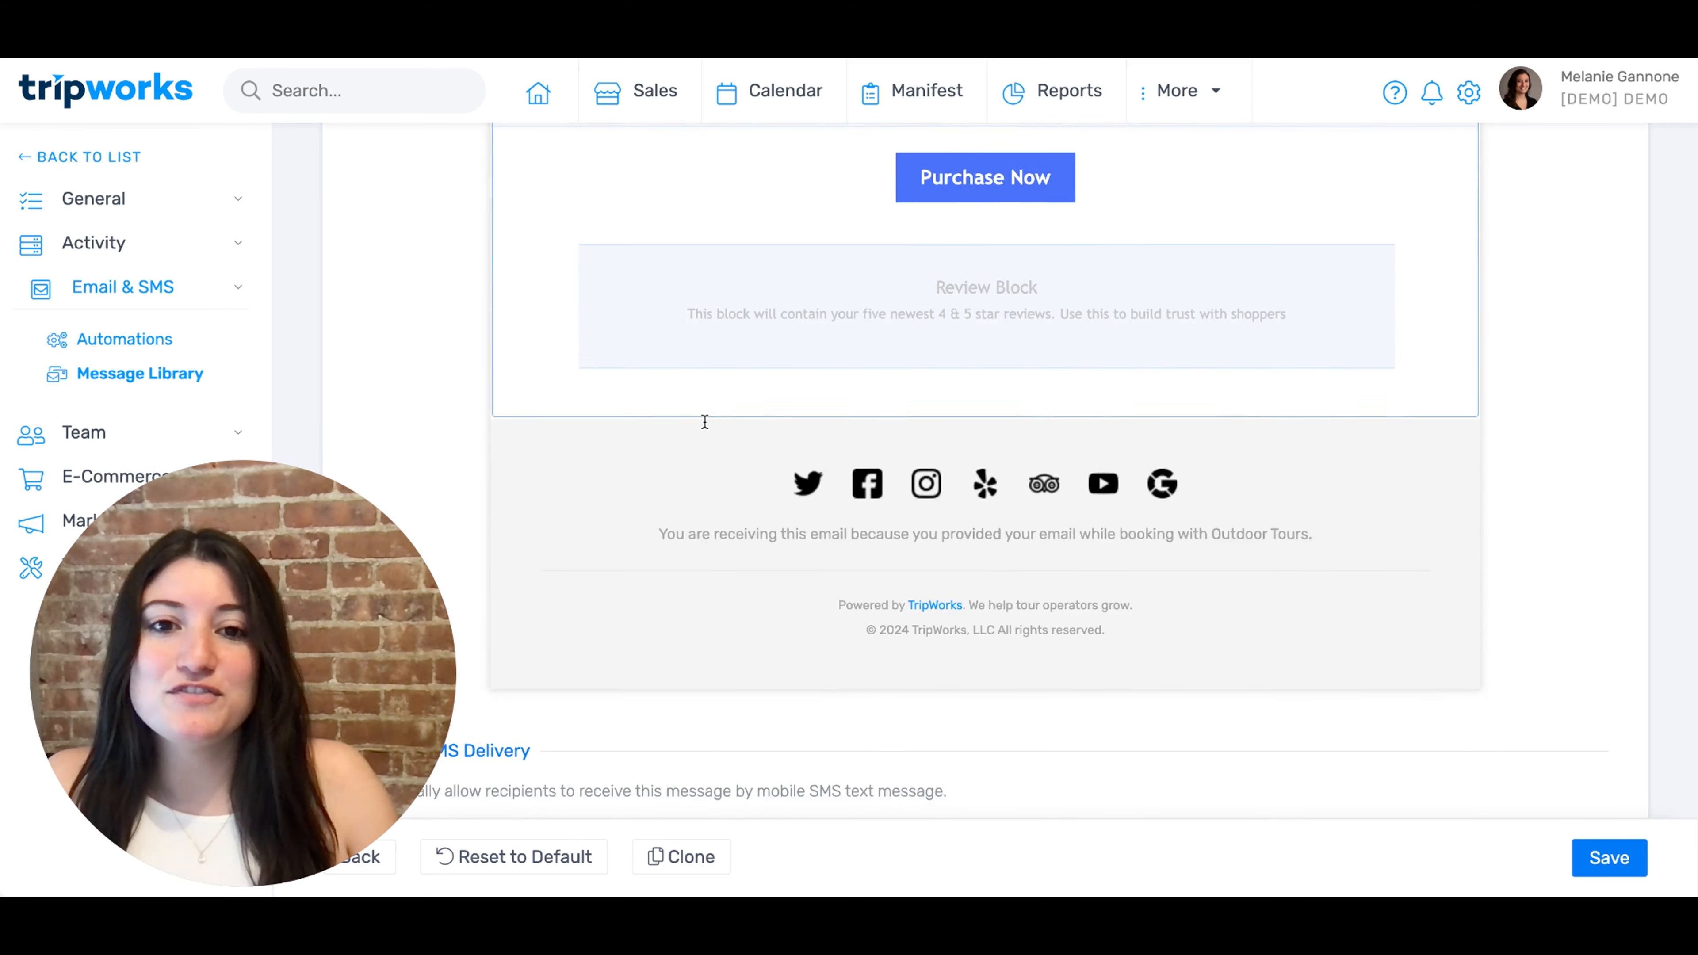
Set Enable SMS Delivery to Yes and review the phone preview of the message.
scroll(down, 3)
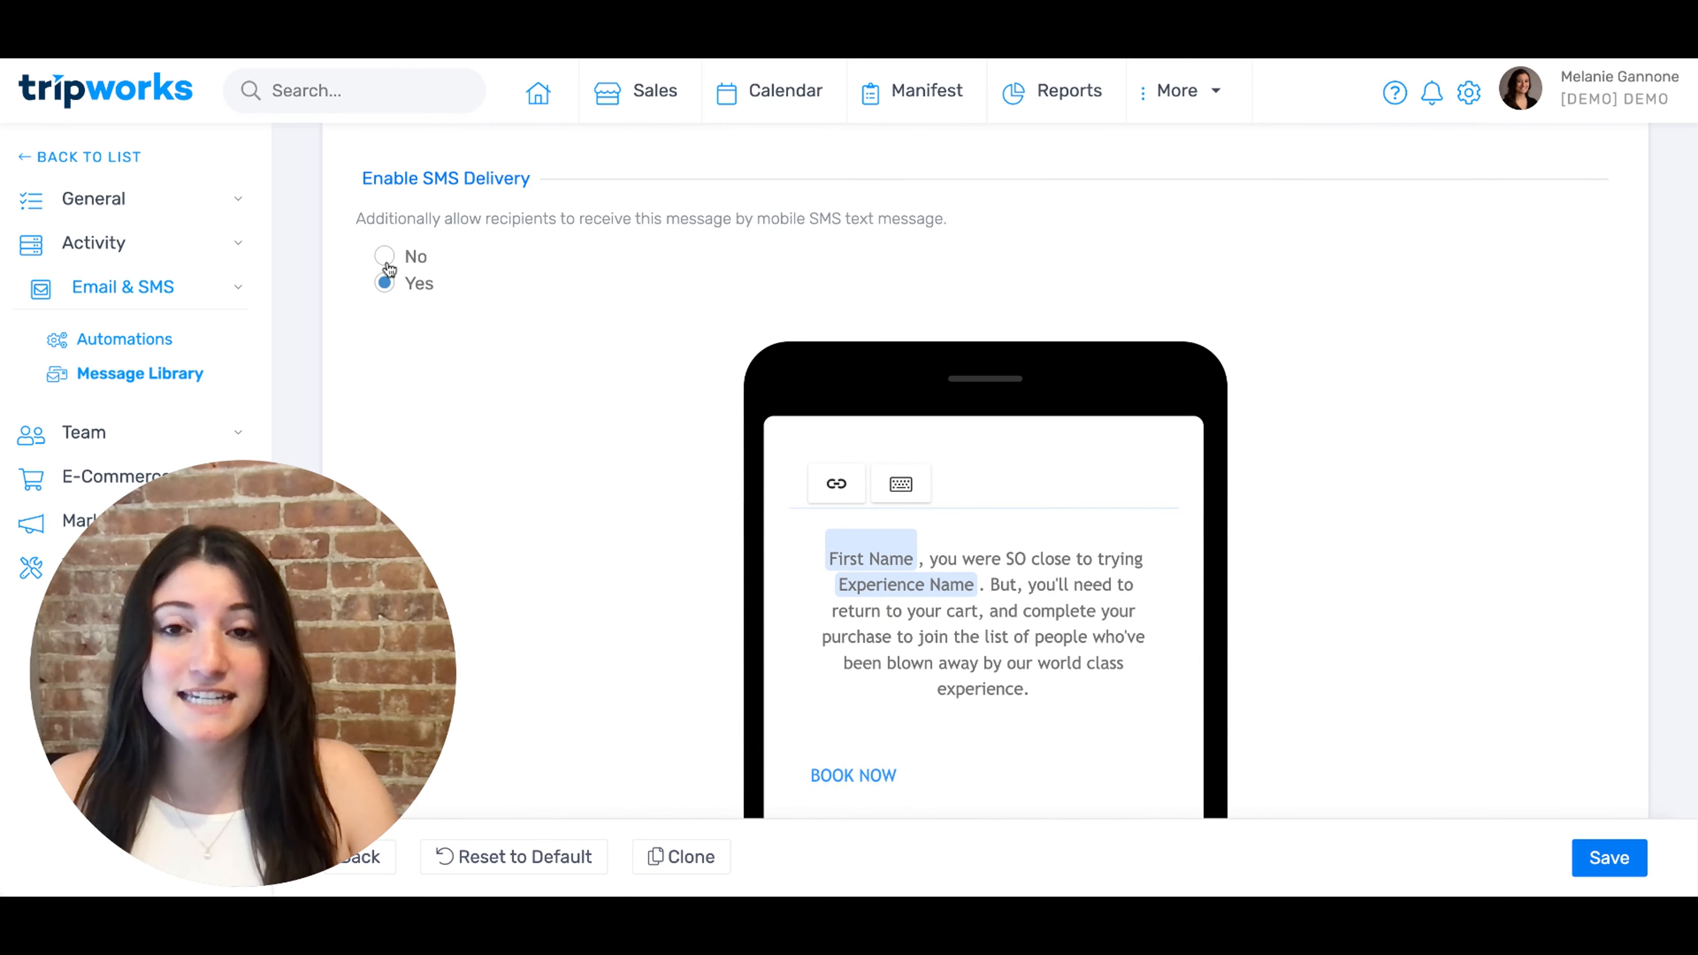
click(384, 283)
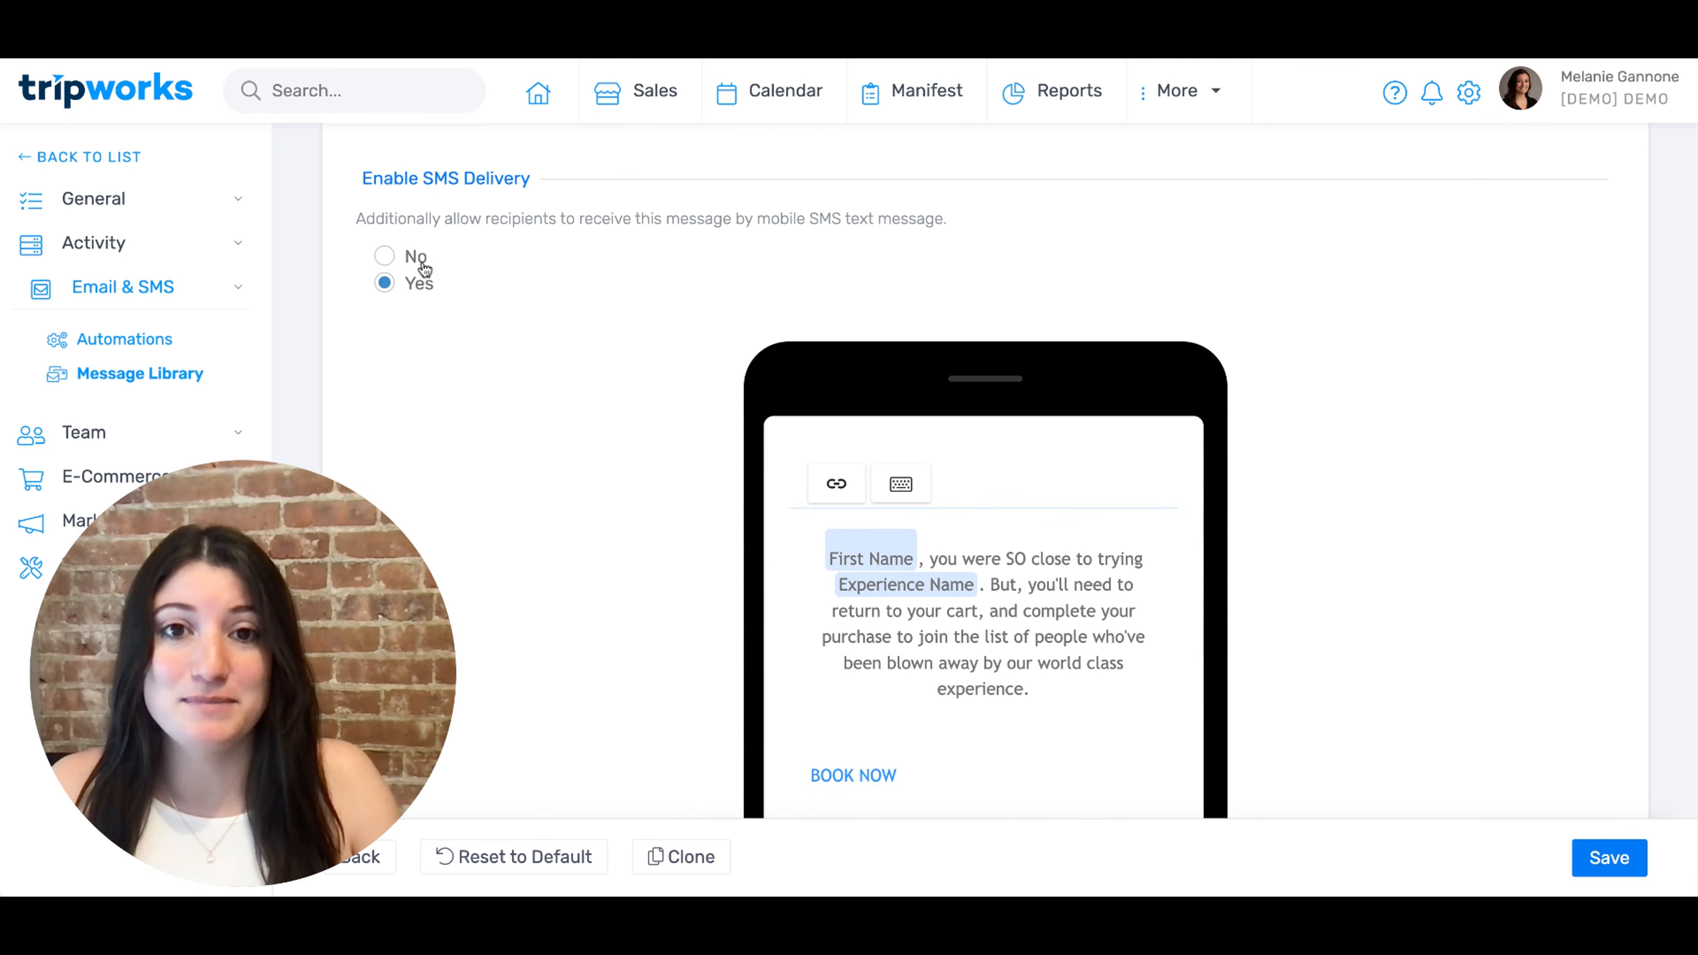
scroll(down, 3)
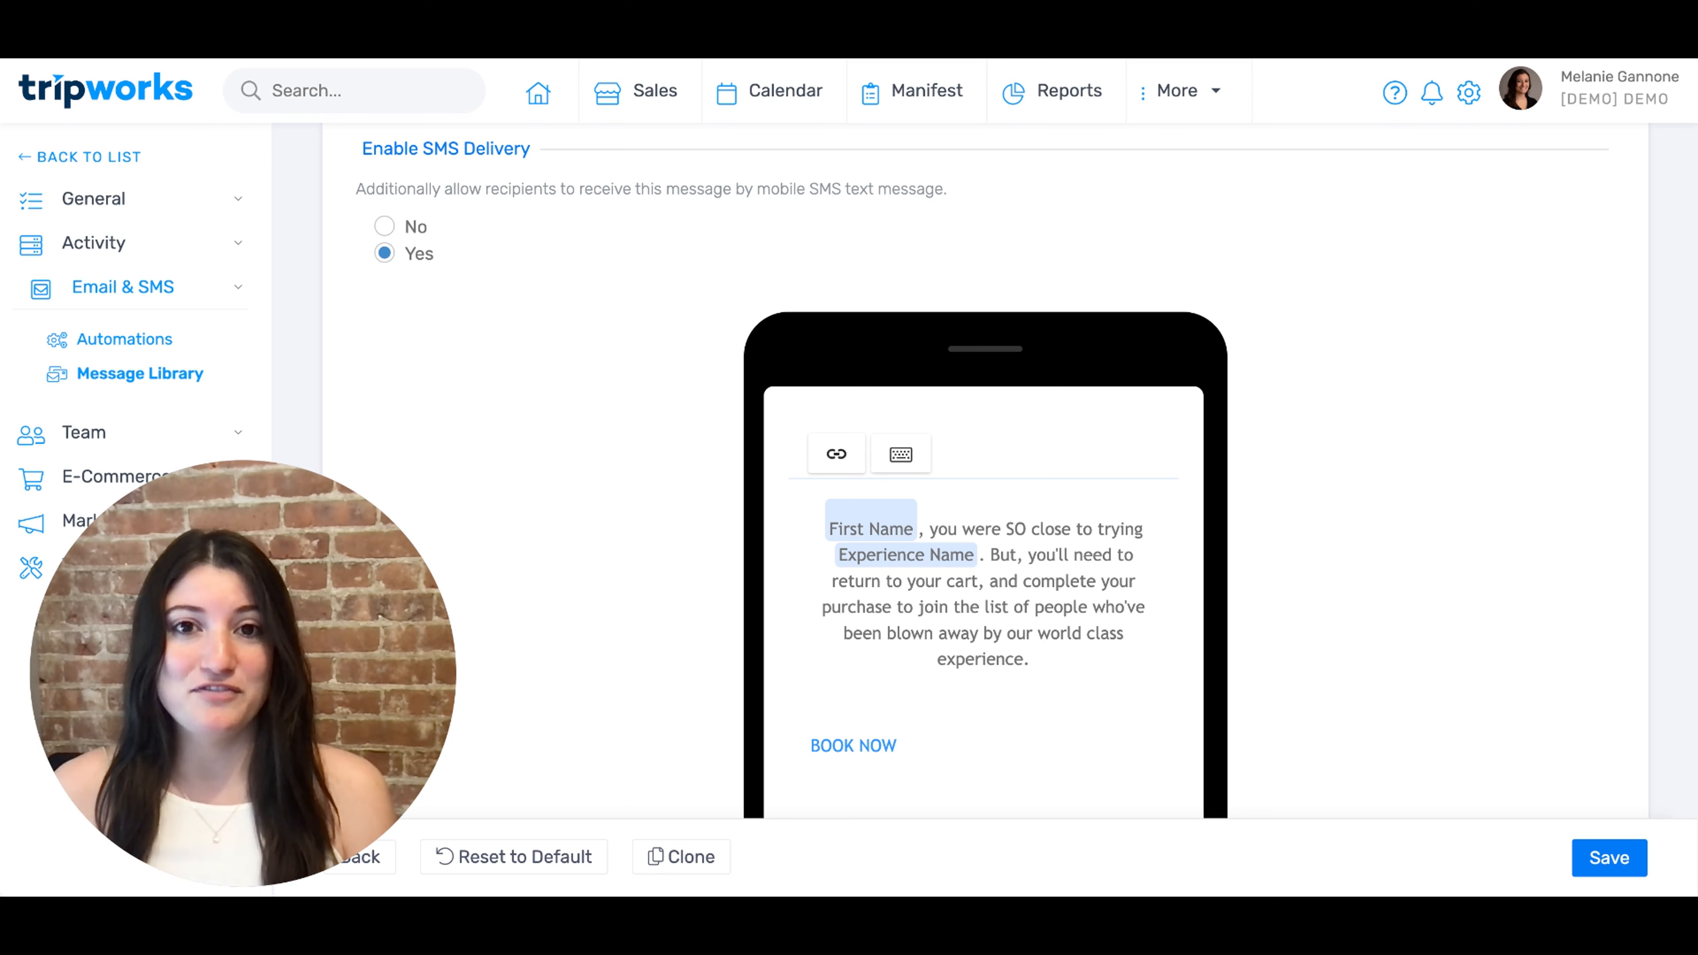
scroll(down, 3)
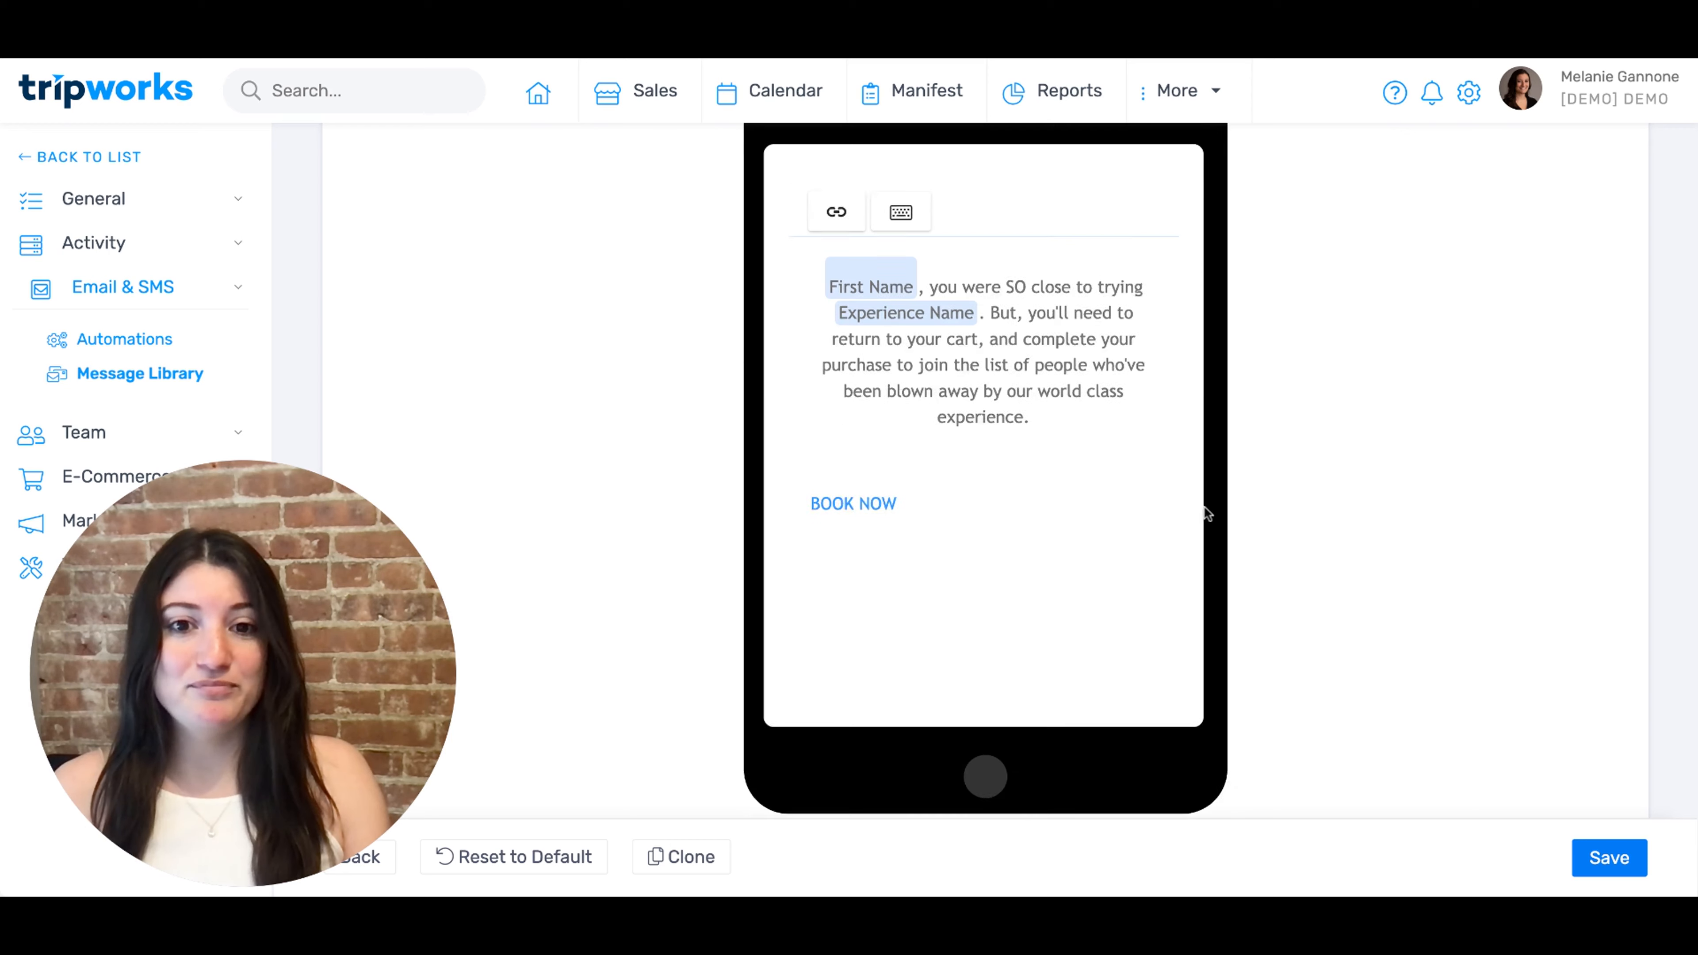
scroll(down, 3)
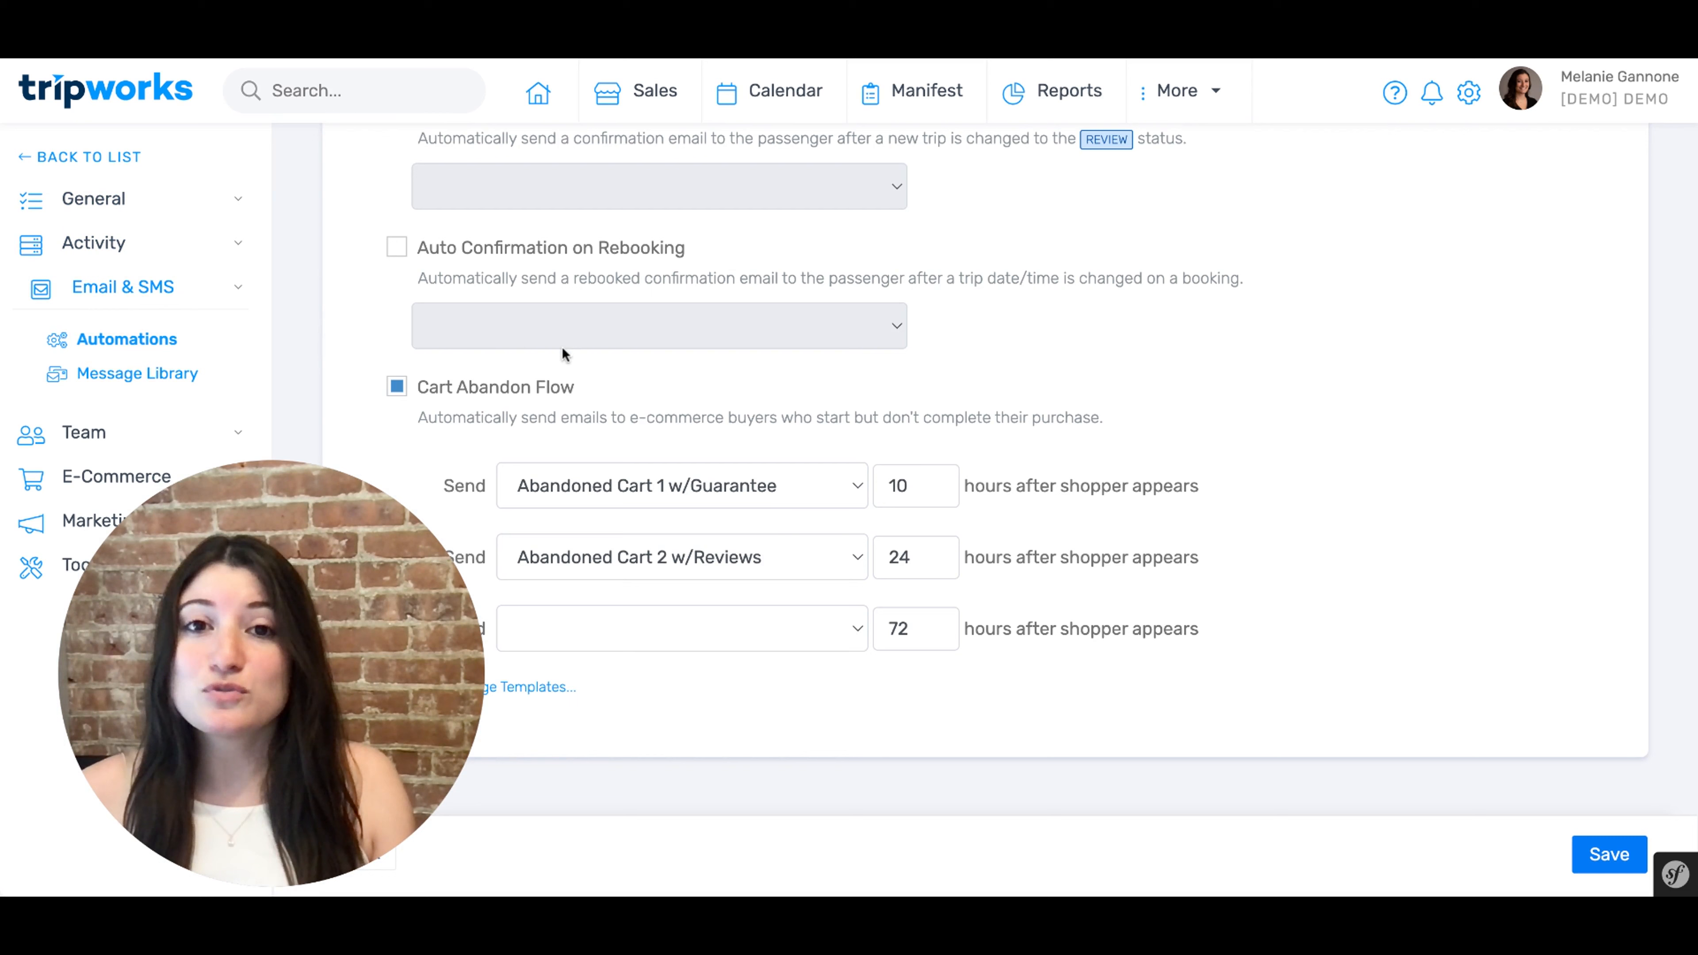
mouse_move(444, 405)
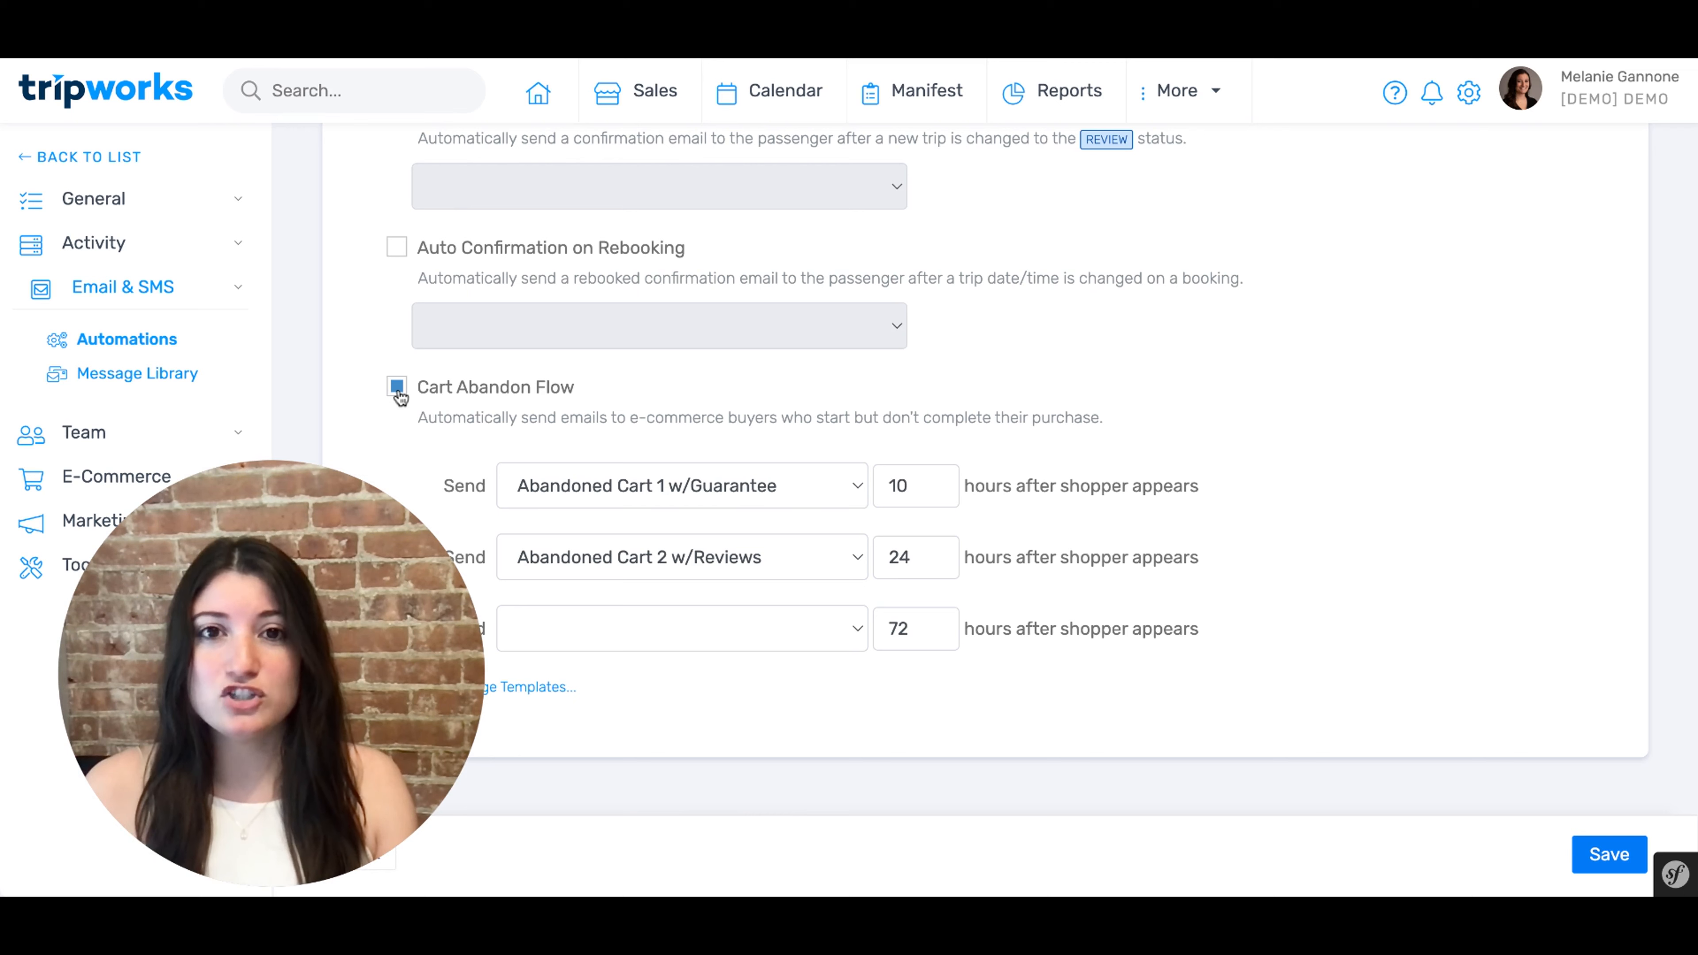
Enable the Cart Abandon Flow, try Abandoned Cart 2 w/Reviews first, then restore Abandoned Cart 1 w/Guarantee.
click(396, 387)
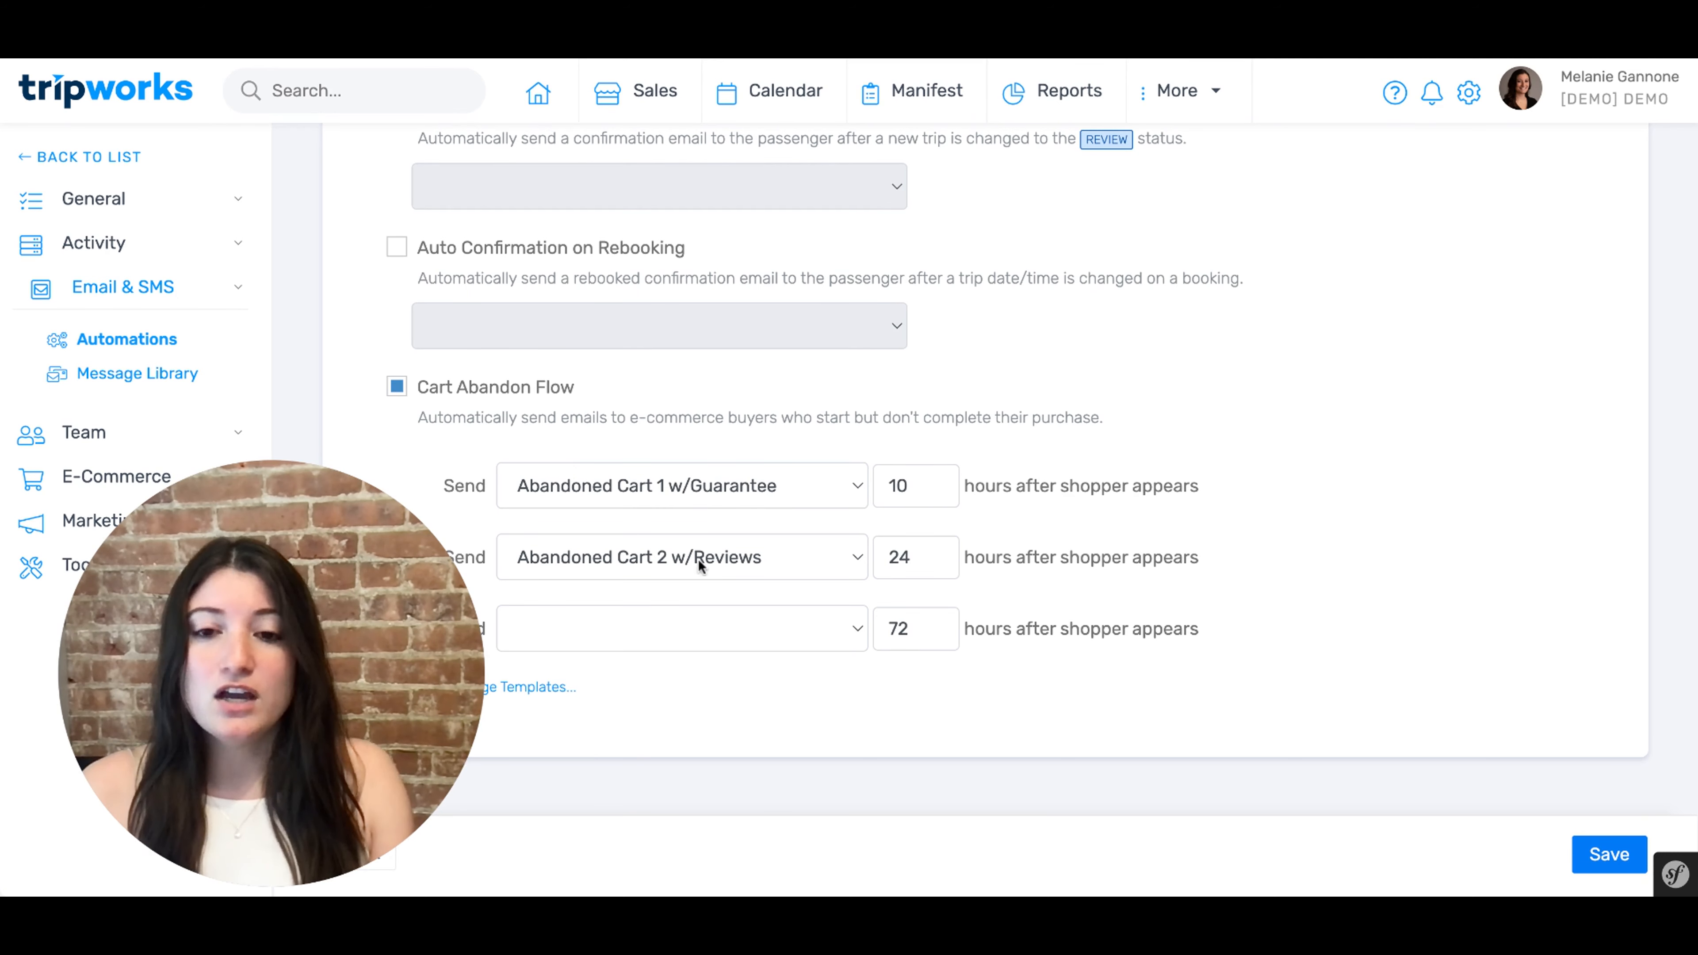
mouse_move(693, 496)
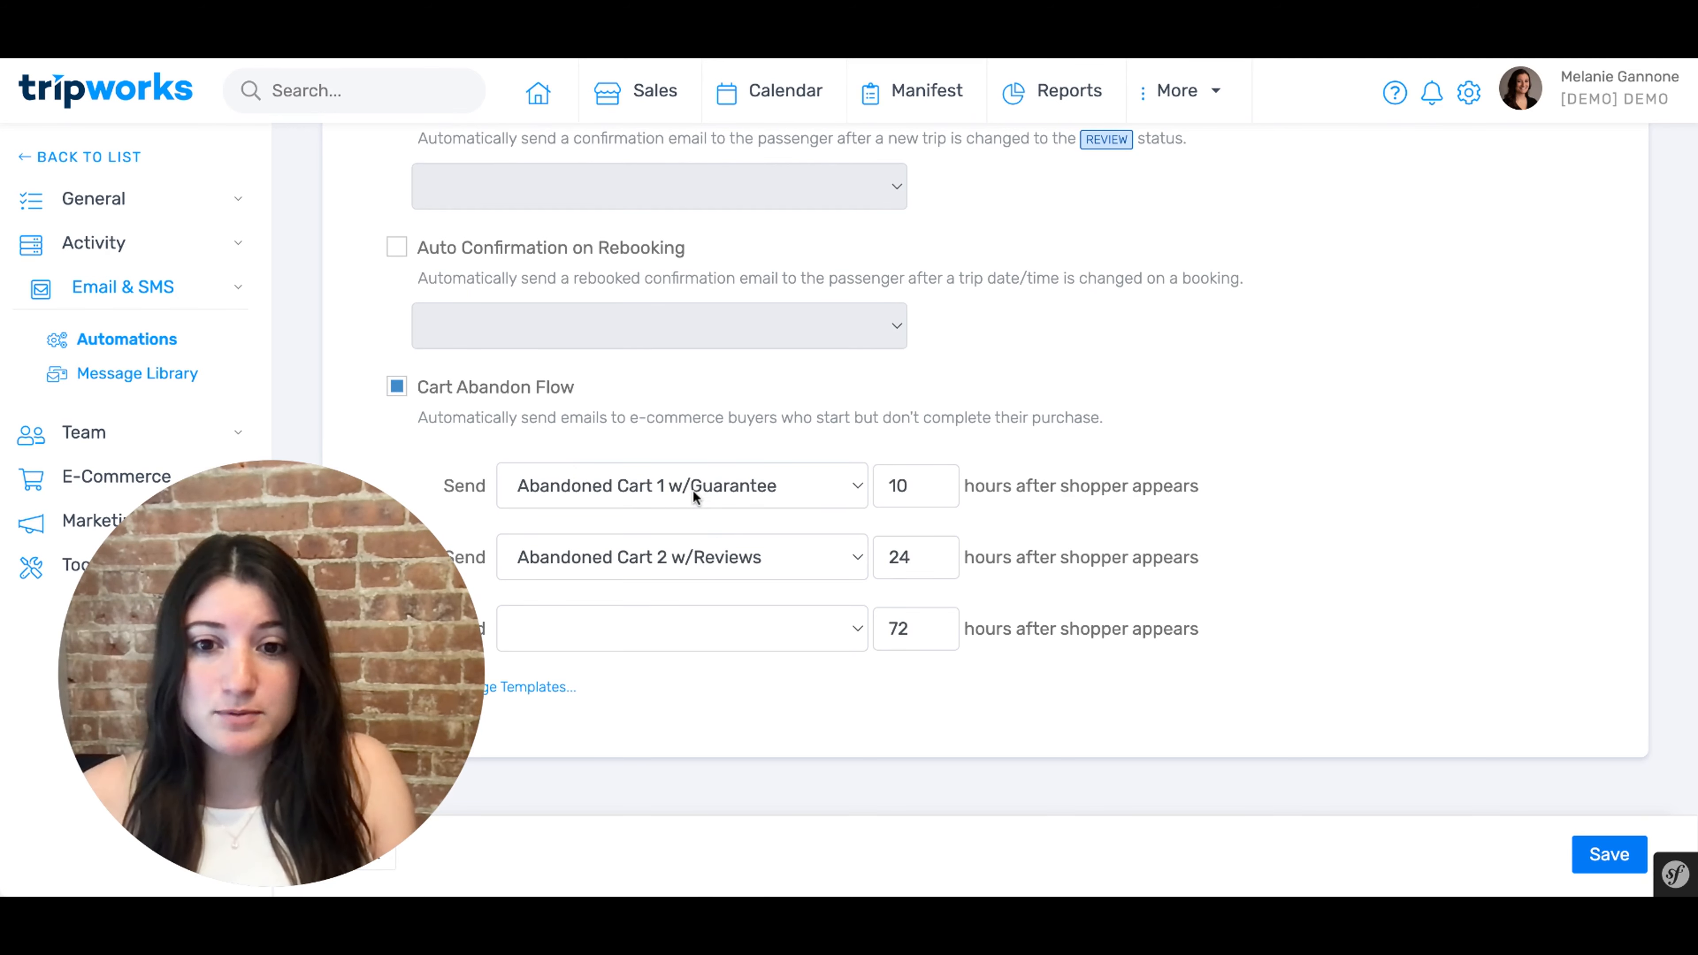
click(681, 486)
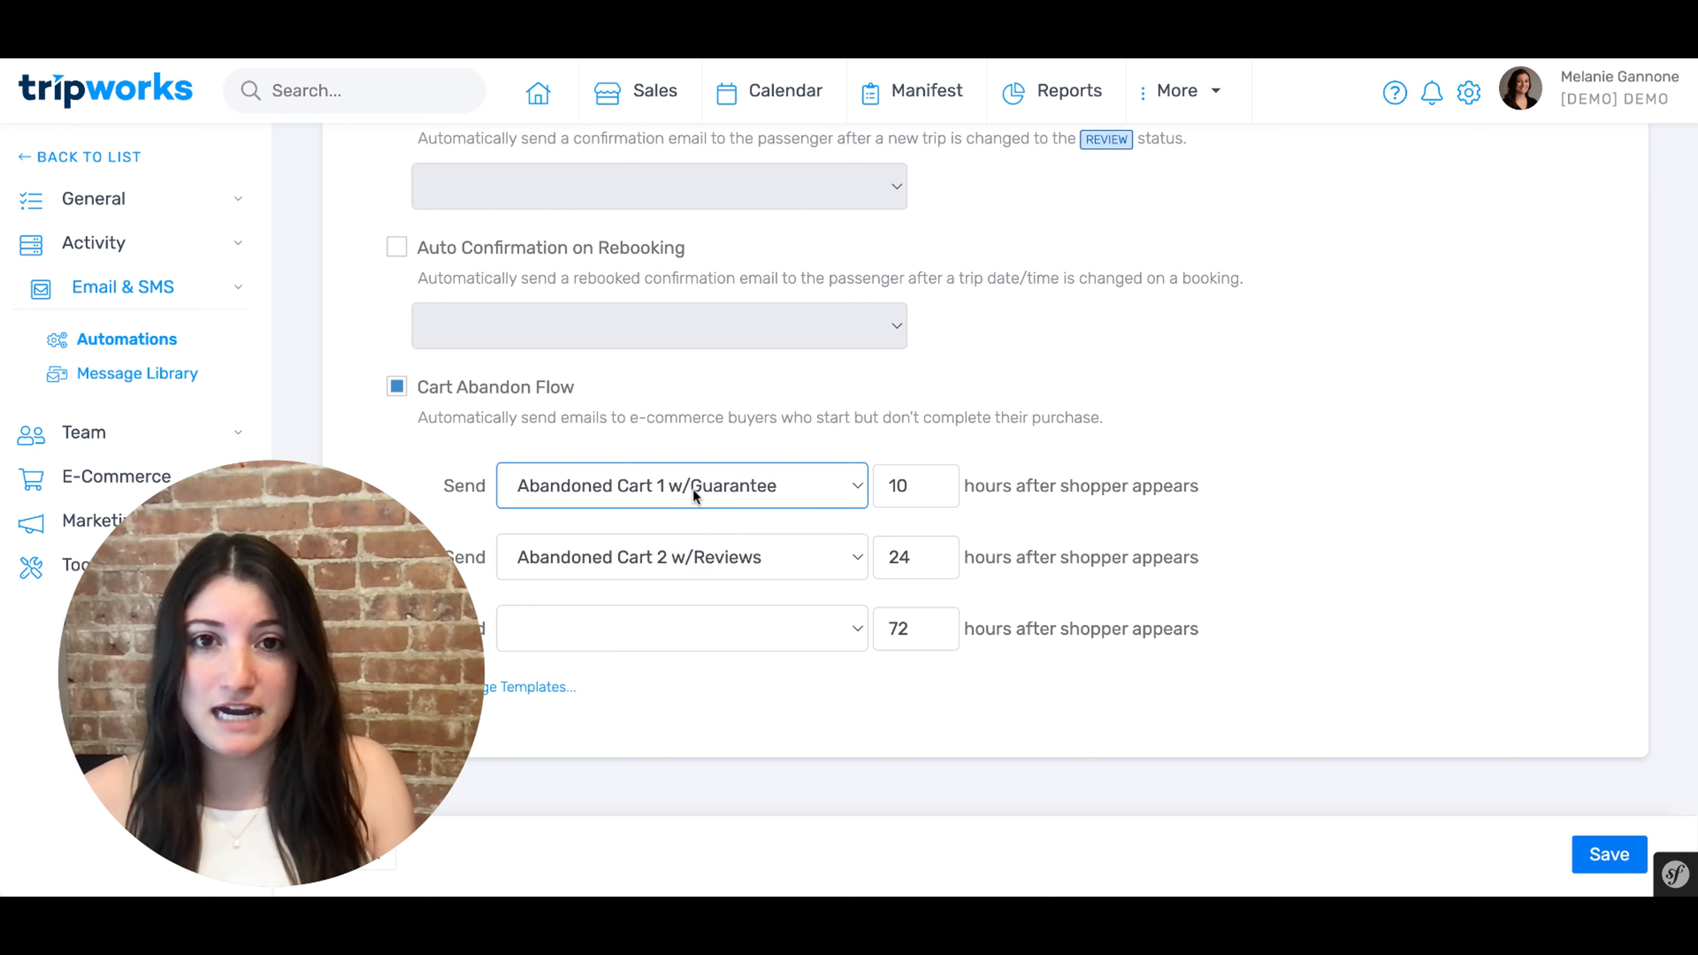
click(681, 486)
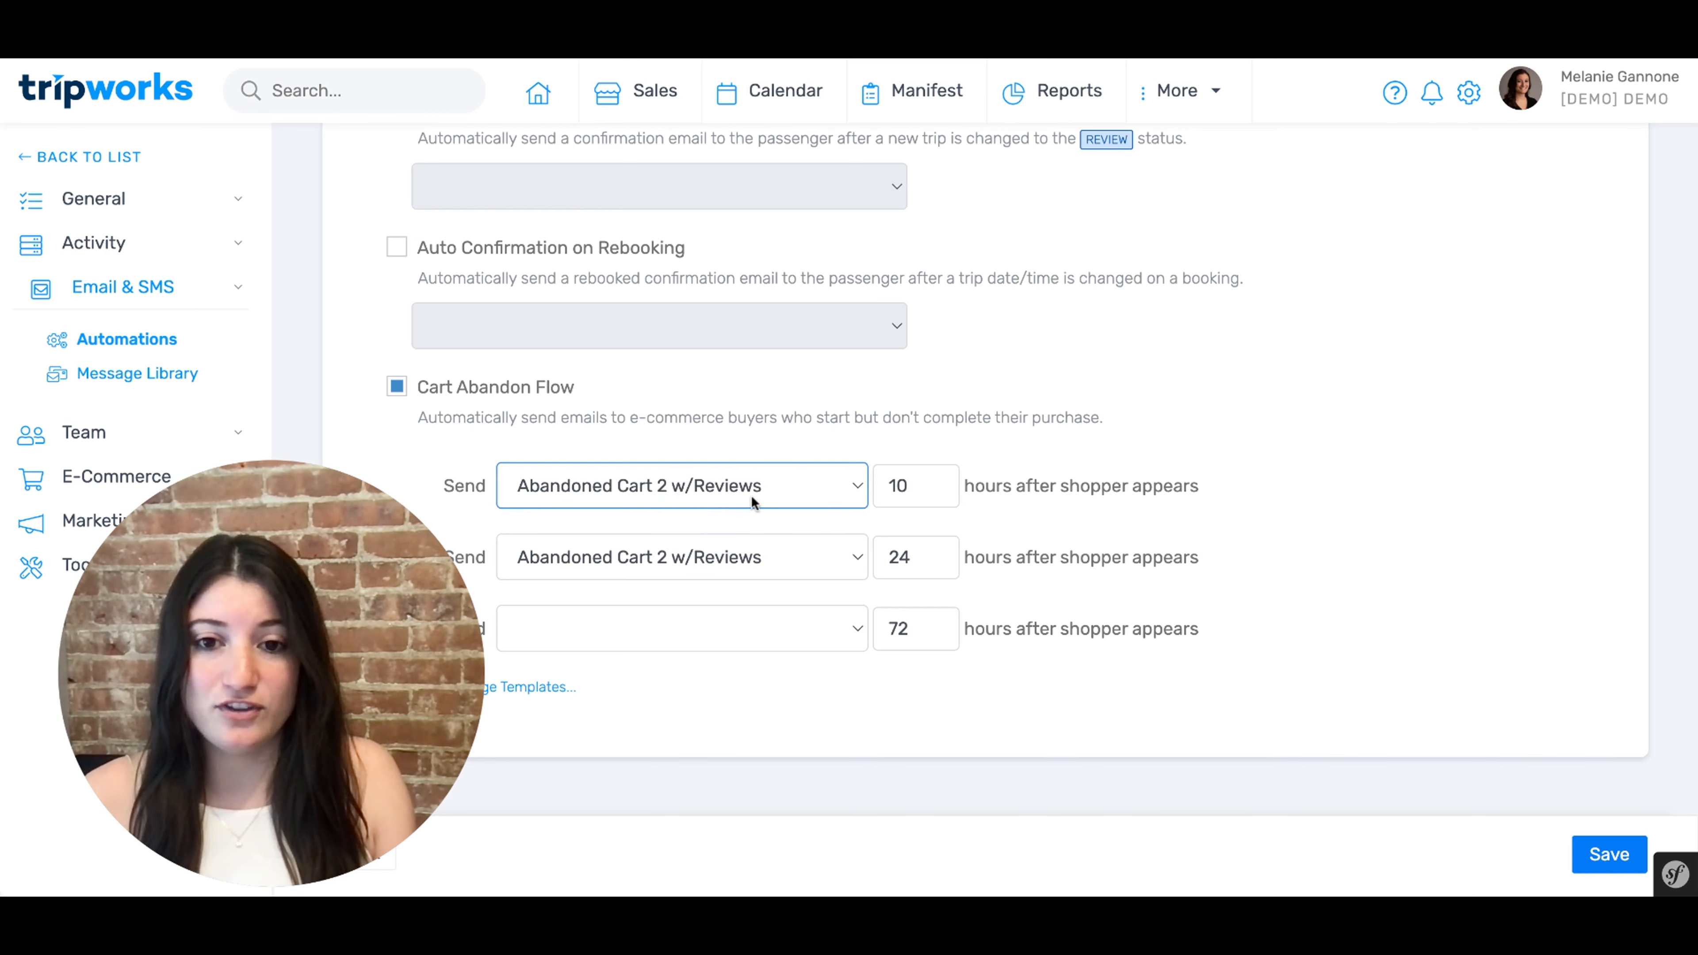
click(681, 486)
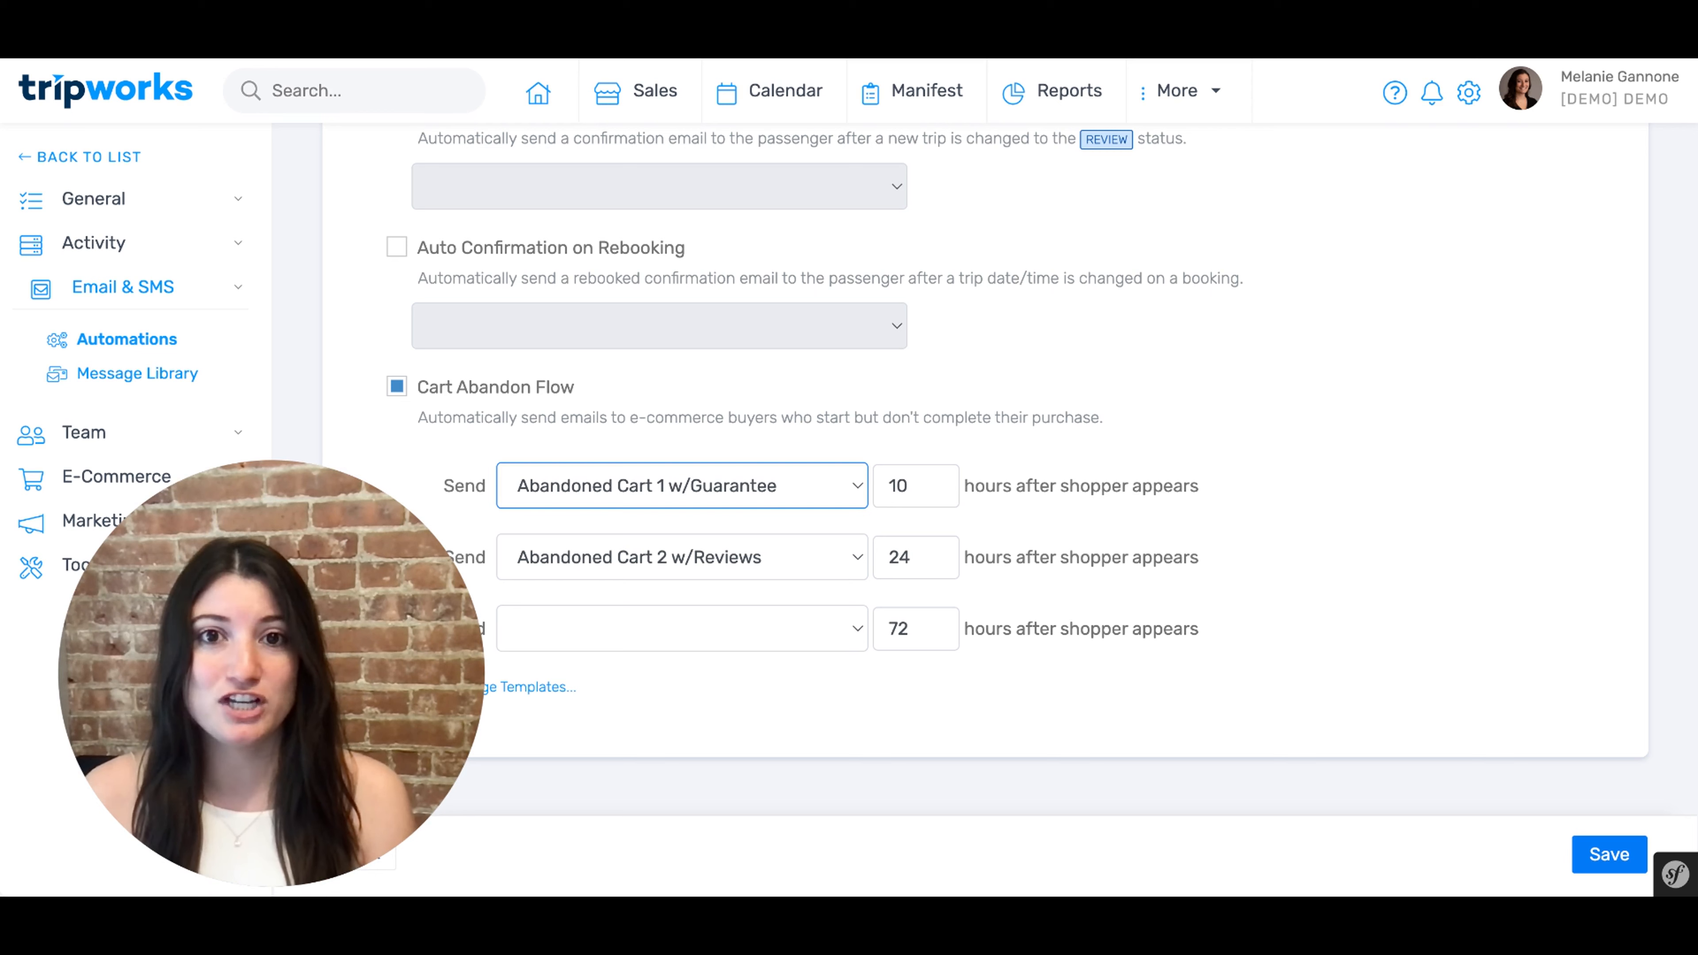
Change the first cart abandon email's send delay from 10 hours to 1 hour.
click(910, 485)
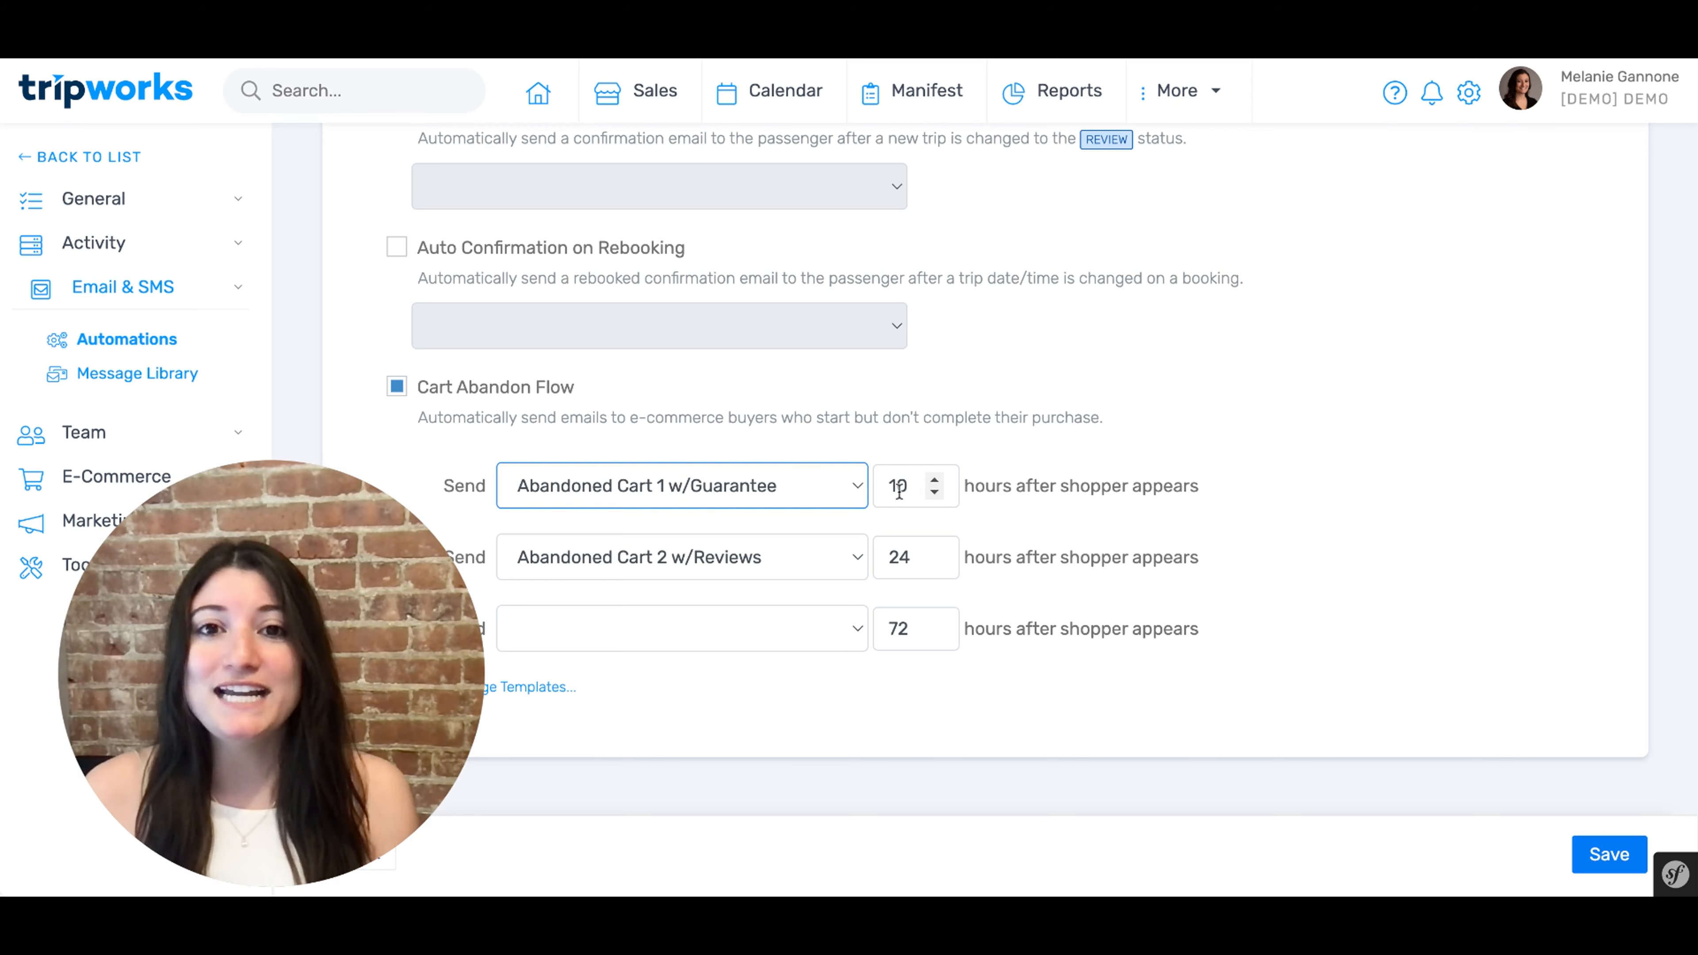
text(0)
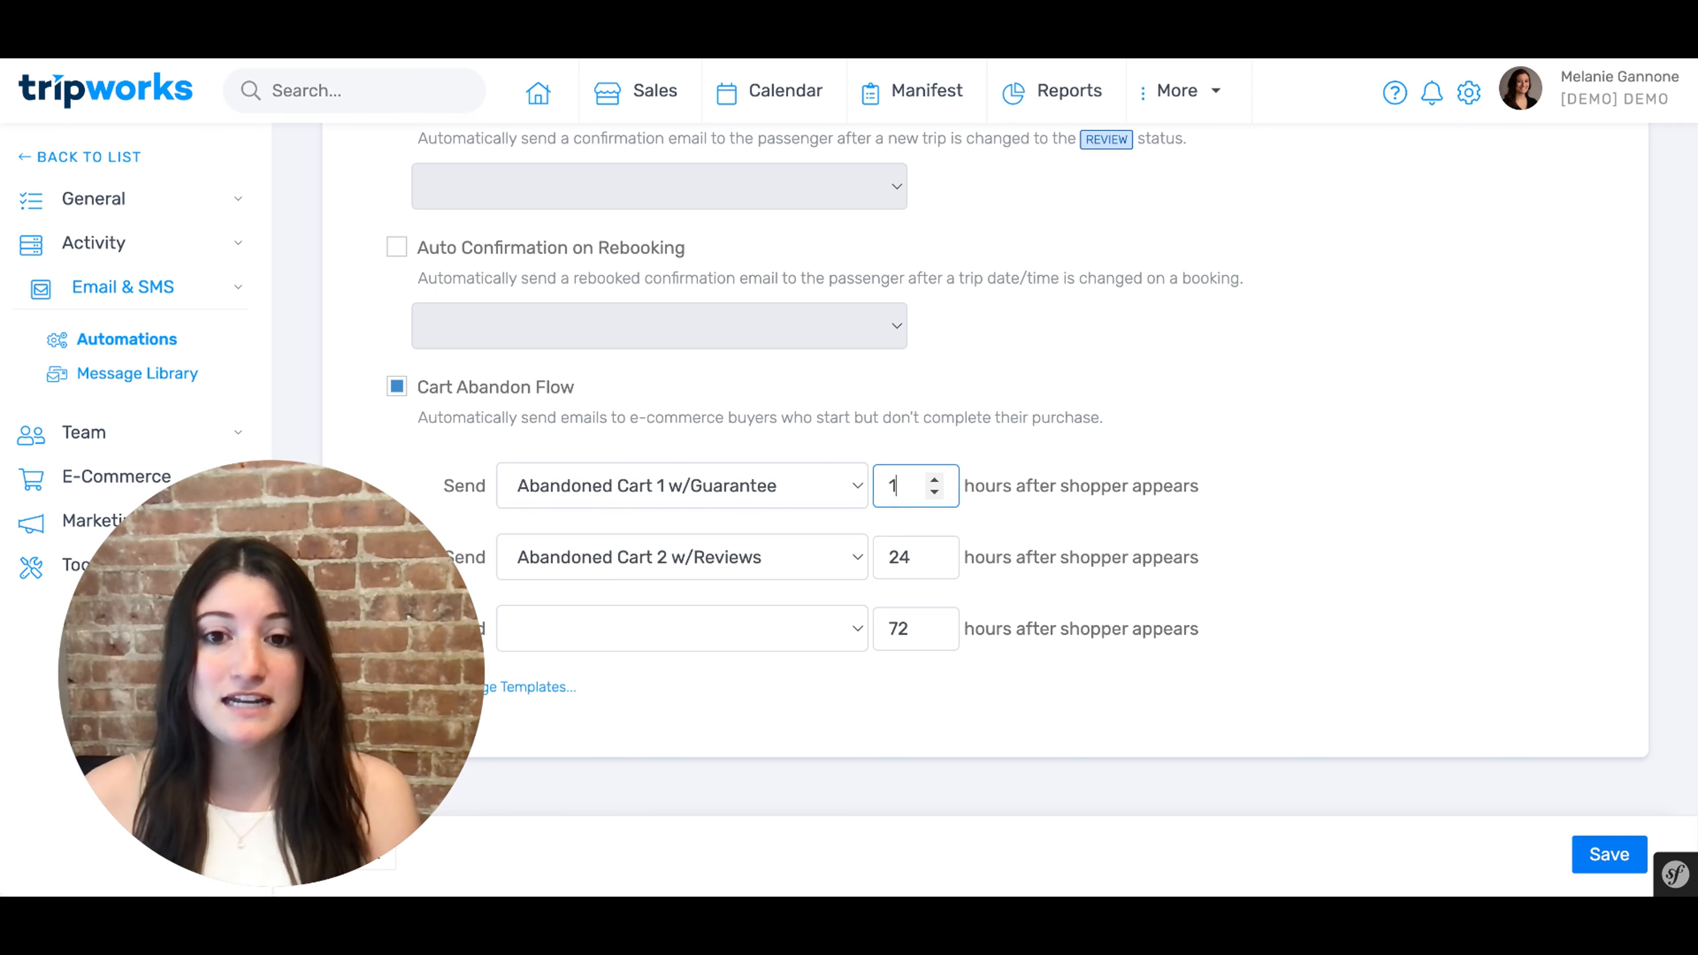
mouse_move(1062, 421)
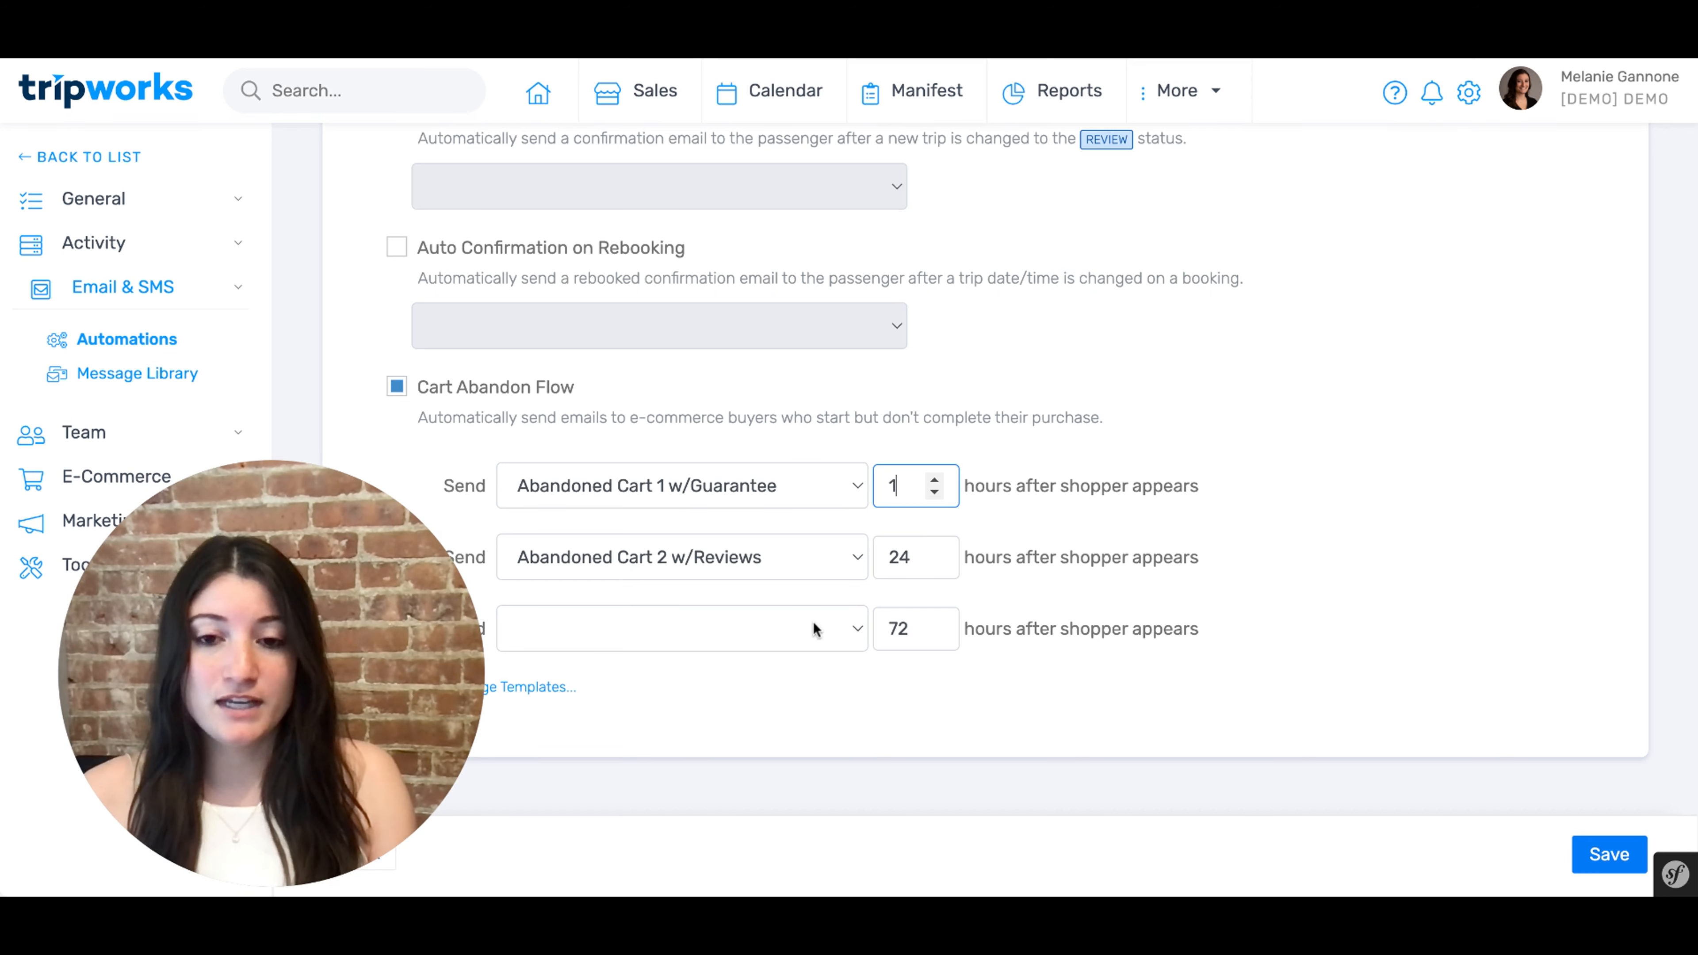
mouse_move(798, 563)
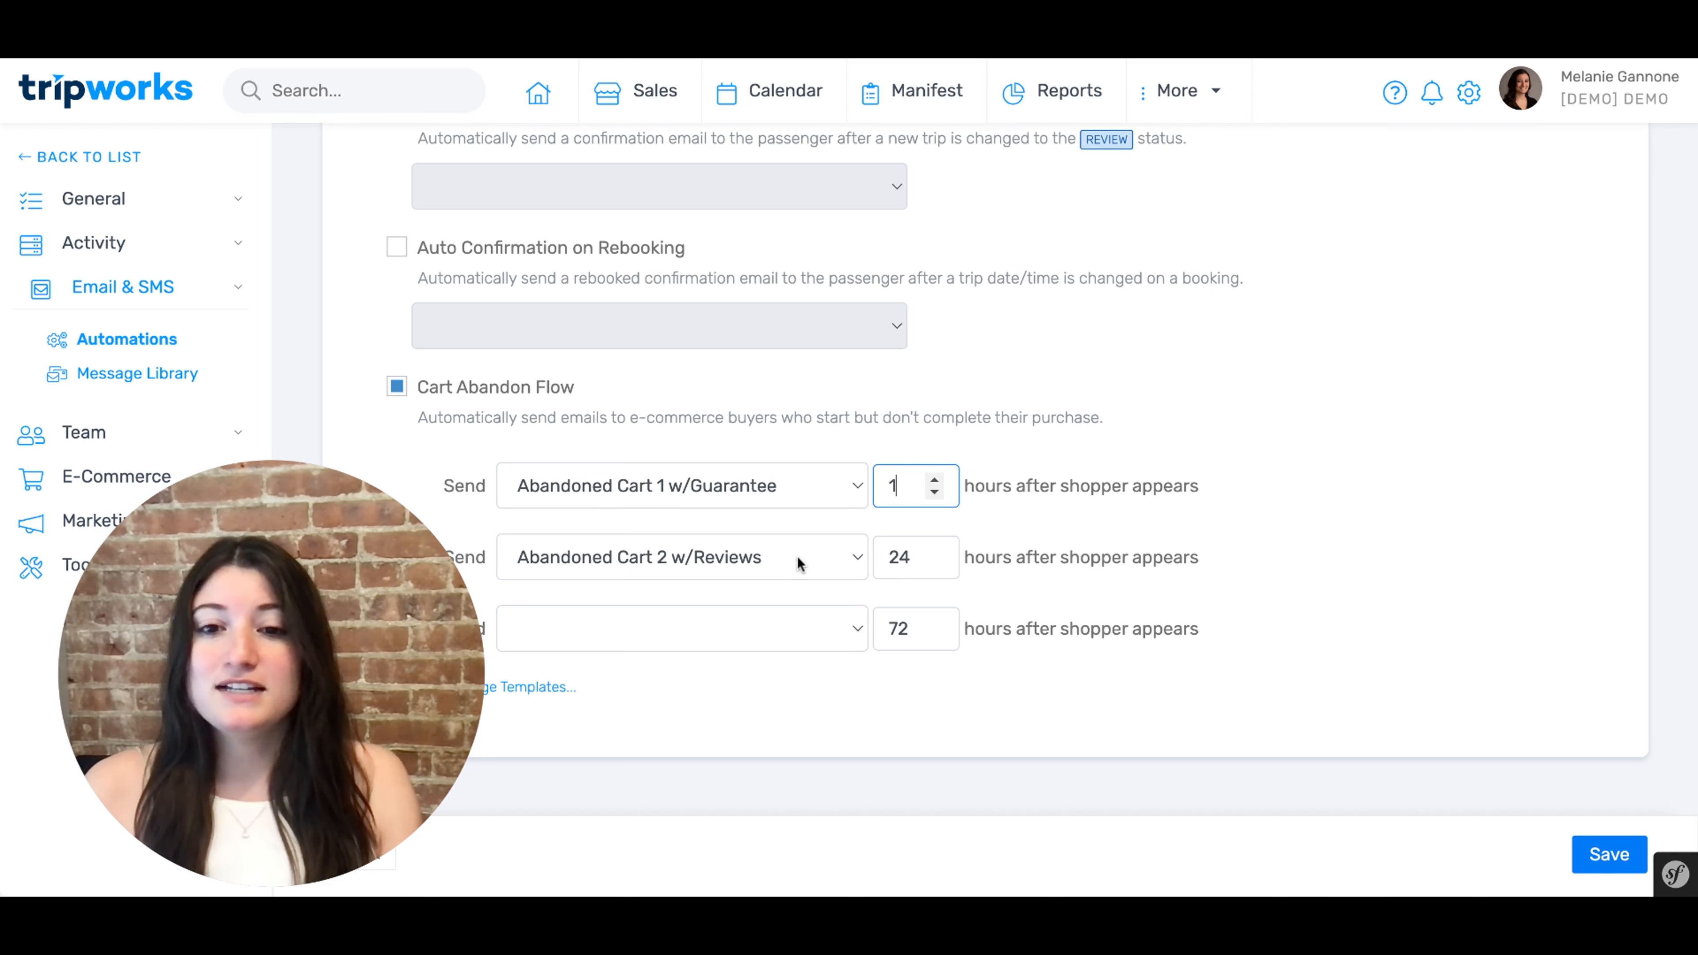
click(681, 556)
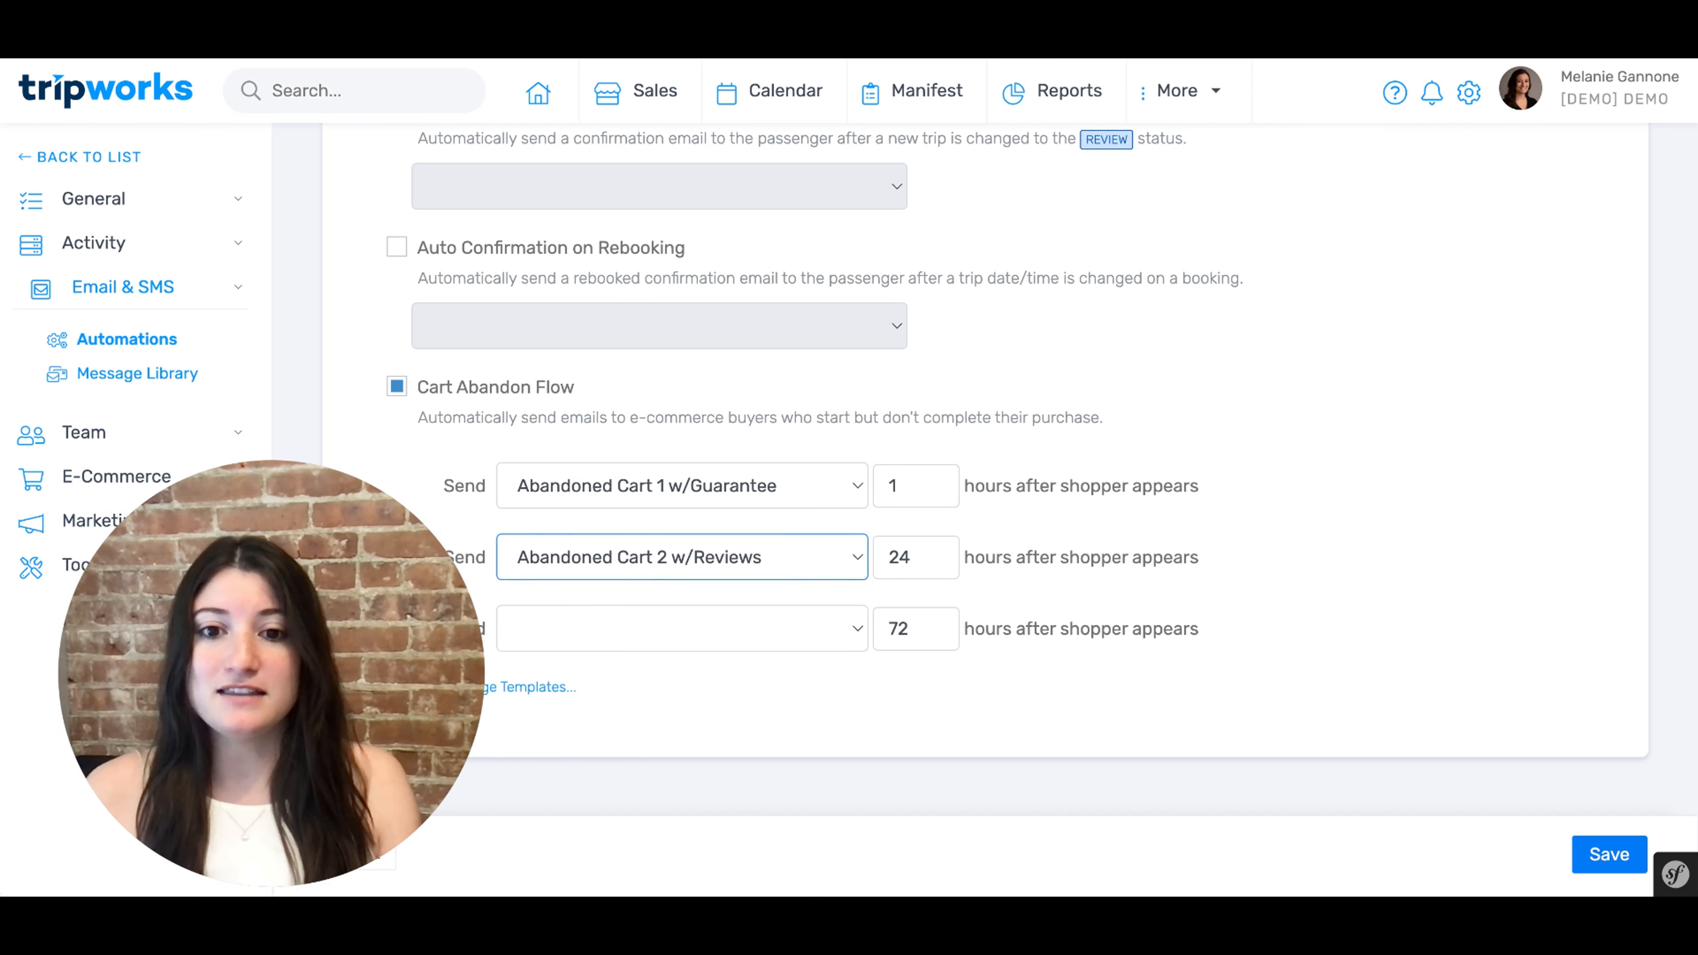